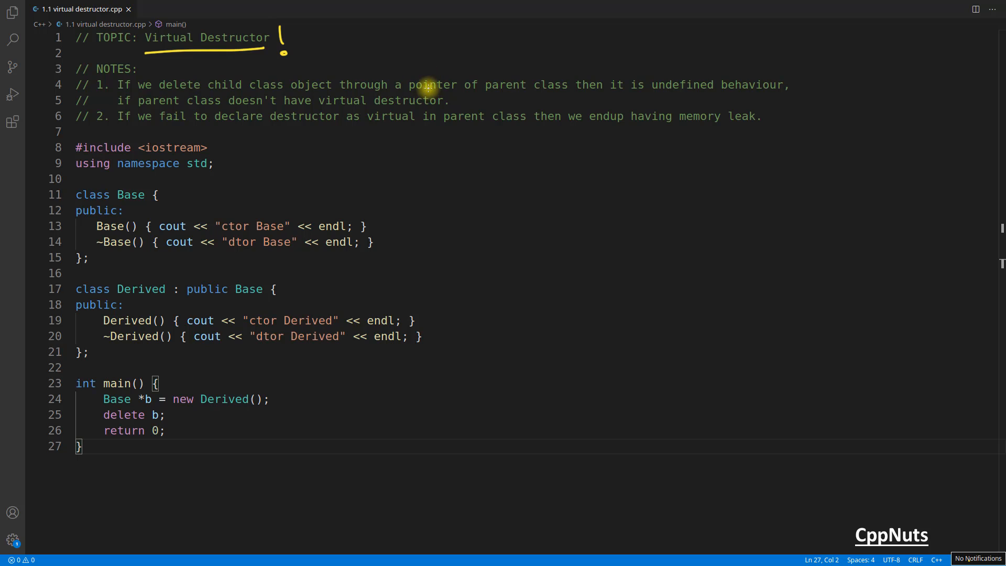
pyautogui.moveTo(435, 100)
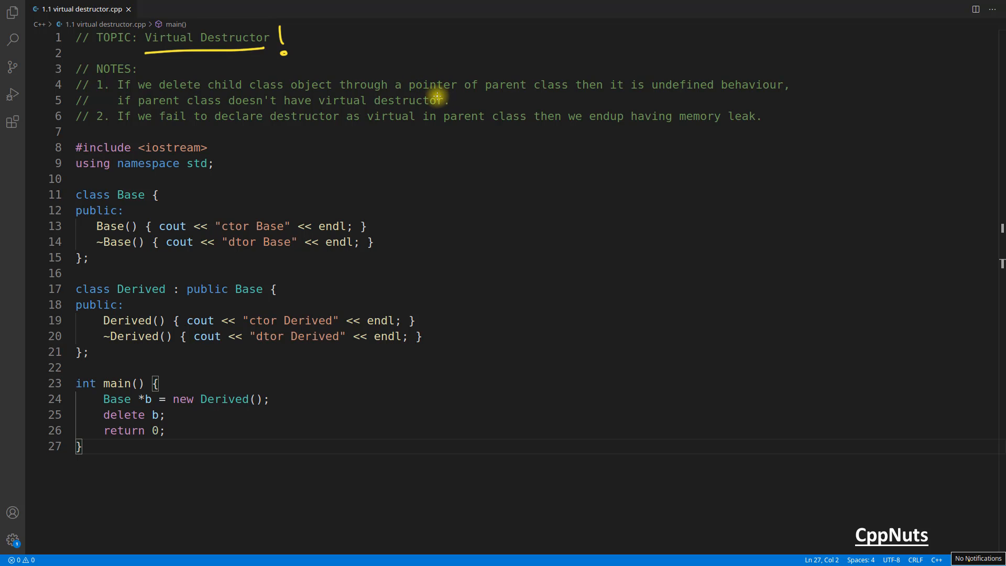
pyautogui.moveTo(744, 76)
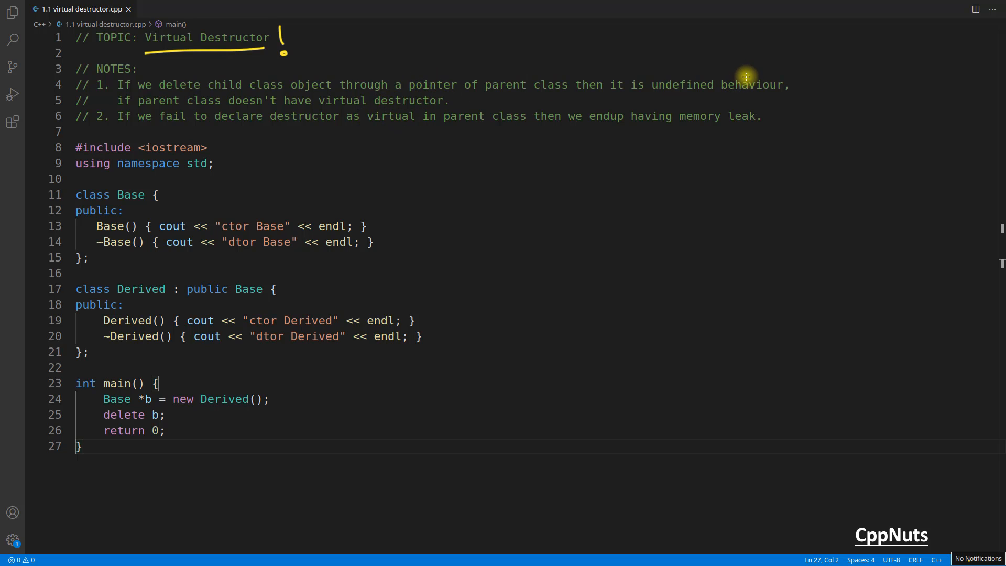
pyautogui.moveTo(863, 46)
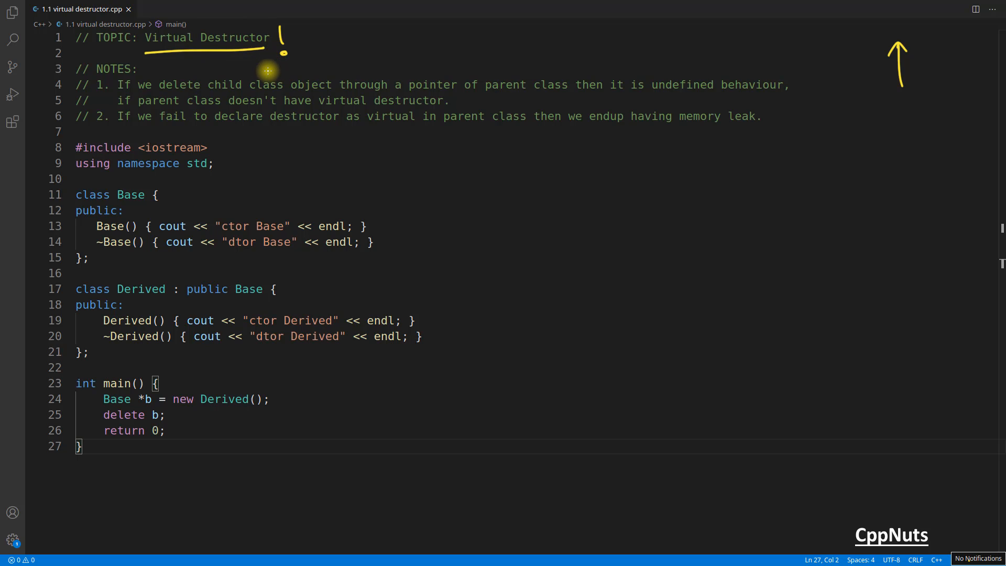
pyautogui.moveTo(273, 398)
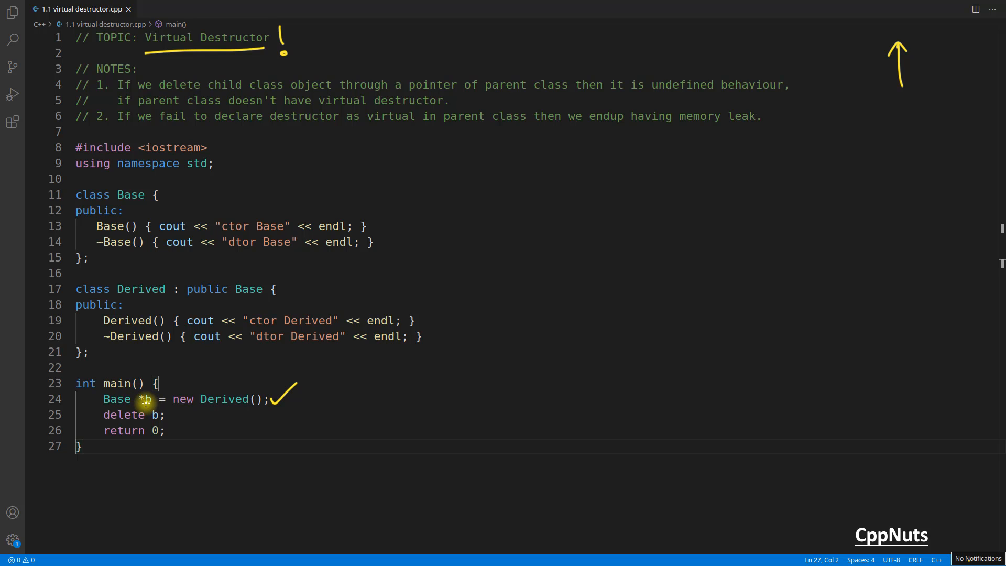
pyautogui.moveTo(149, 429)
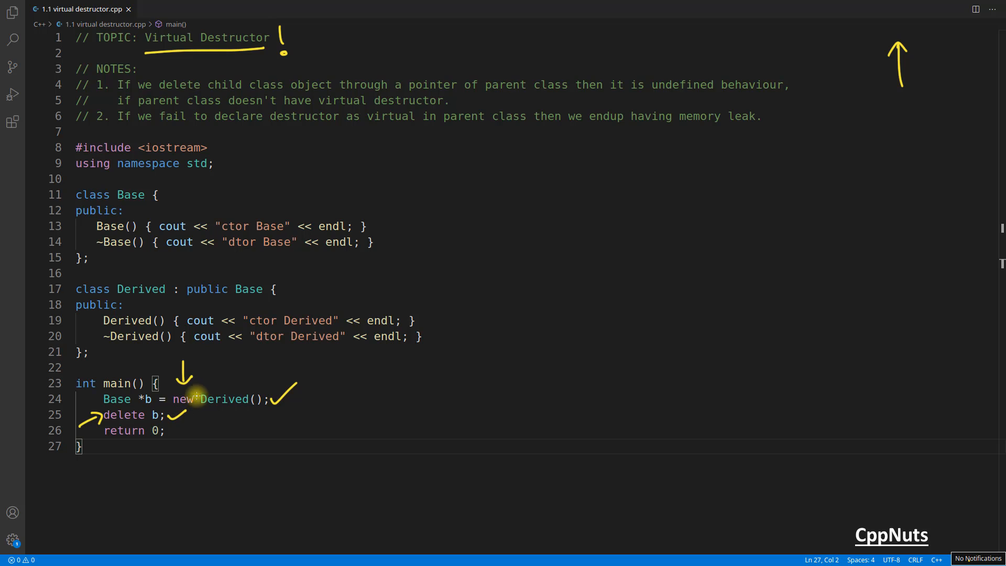
pyautogui.moveTo(144, 430)
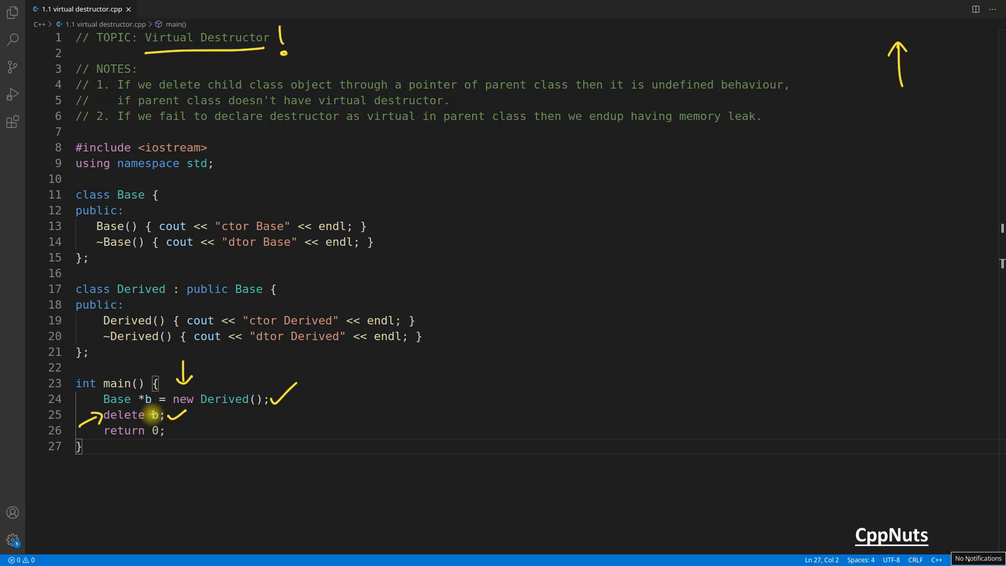
pyautogui.moveTo(575, 242)
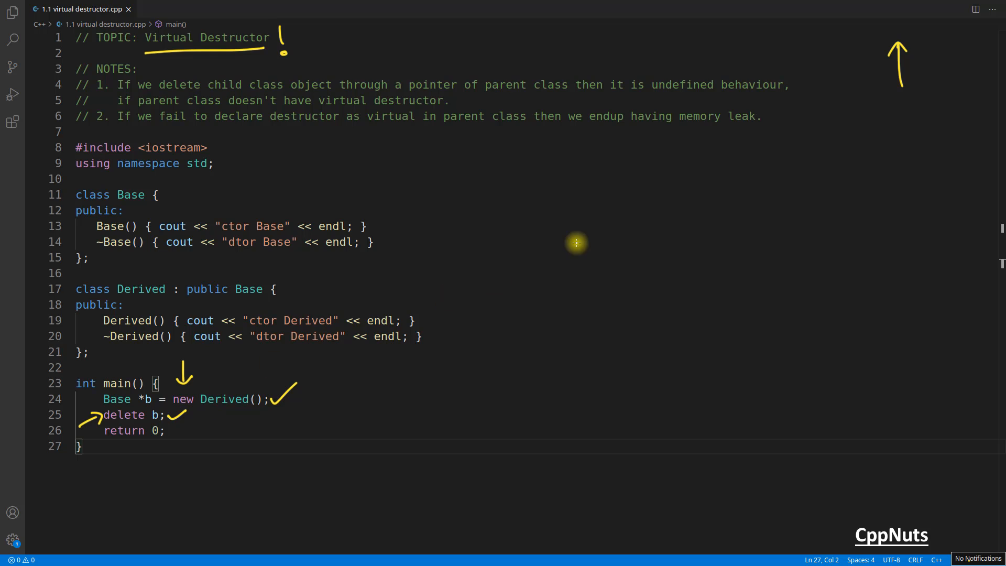
# Step: Sketch a shaded Derived object inside a Base circle as a hand-drawn annotation
pyautogui.moveTo(573, 242); pyautogui.dragTo(603, 189)
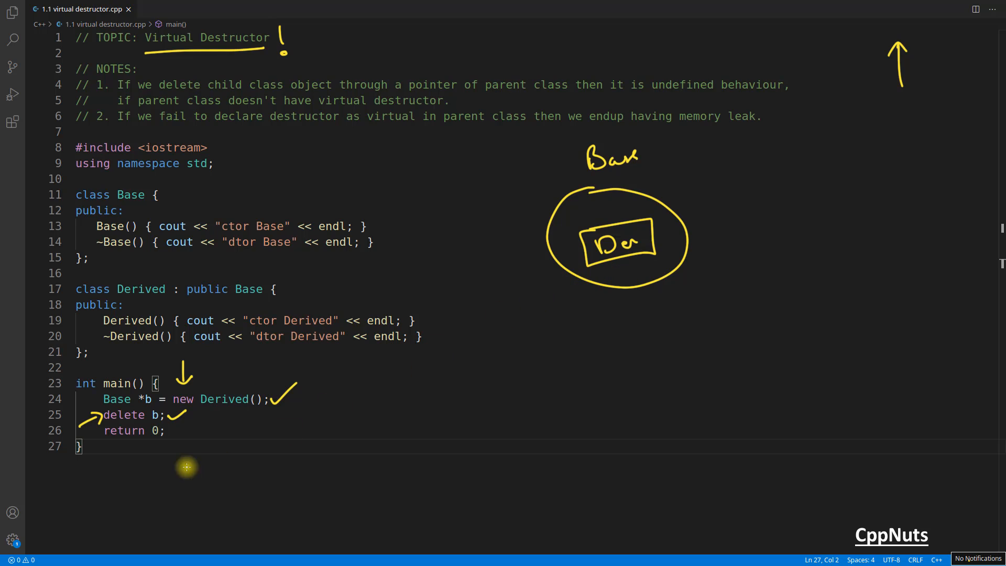
pyautogui.moveTo(148, 423)
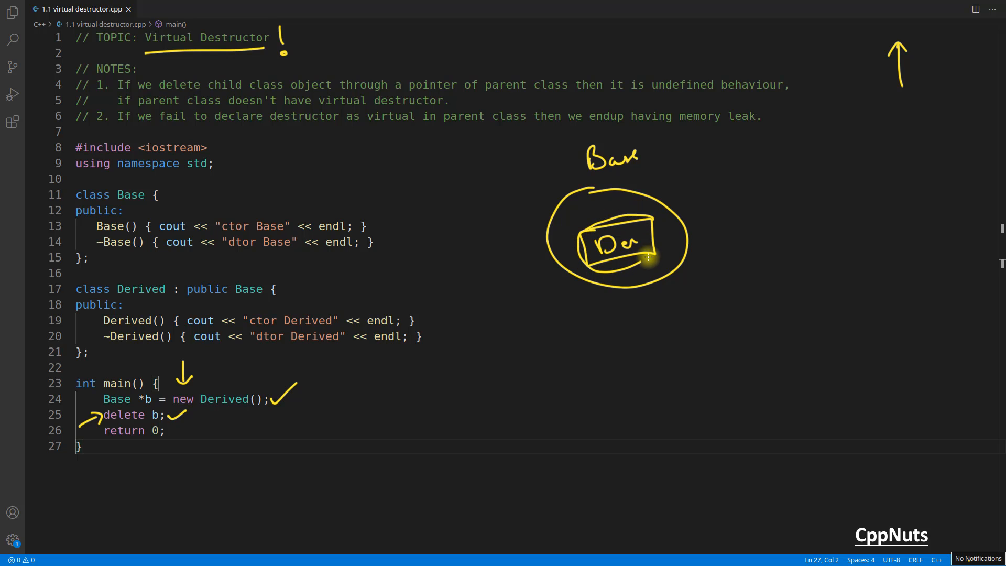
pyautogui.moveTo(648, 257); pyautogui.dragTo(635, 292)
pyautogui.write('./a.out')
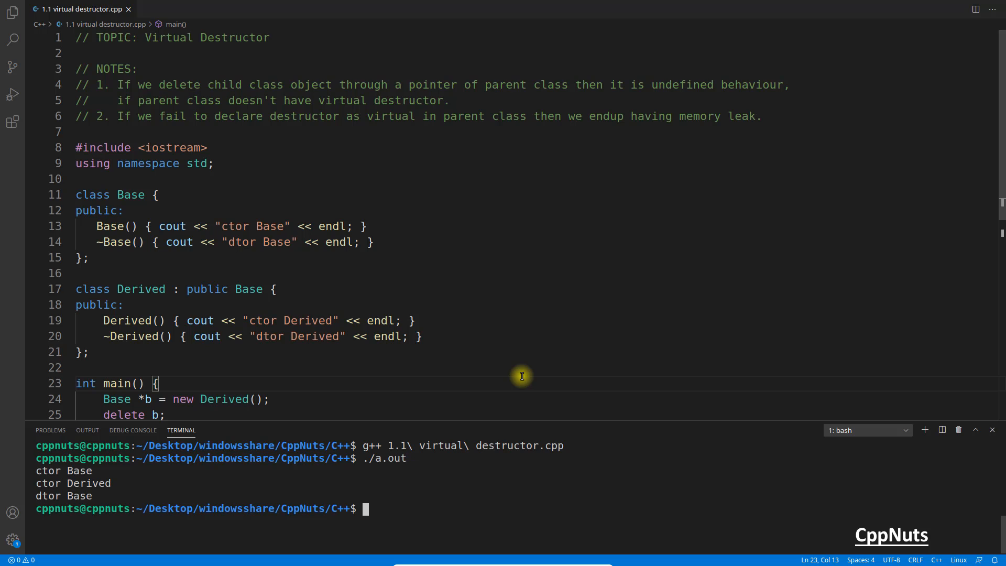
pyautogui.scroll(-3)
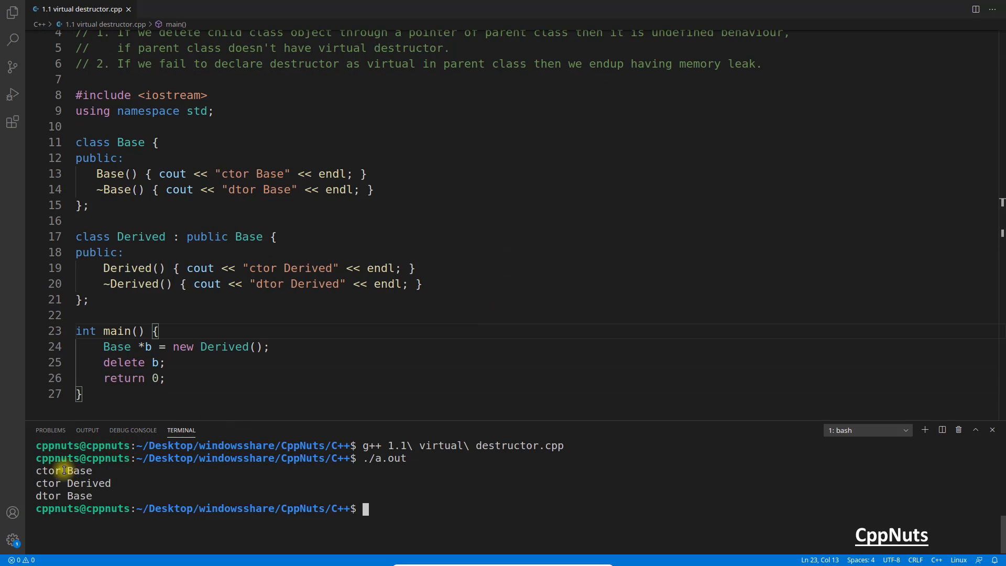
pyautogui.moveTo(33, 484)
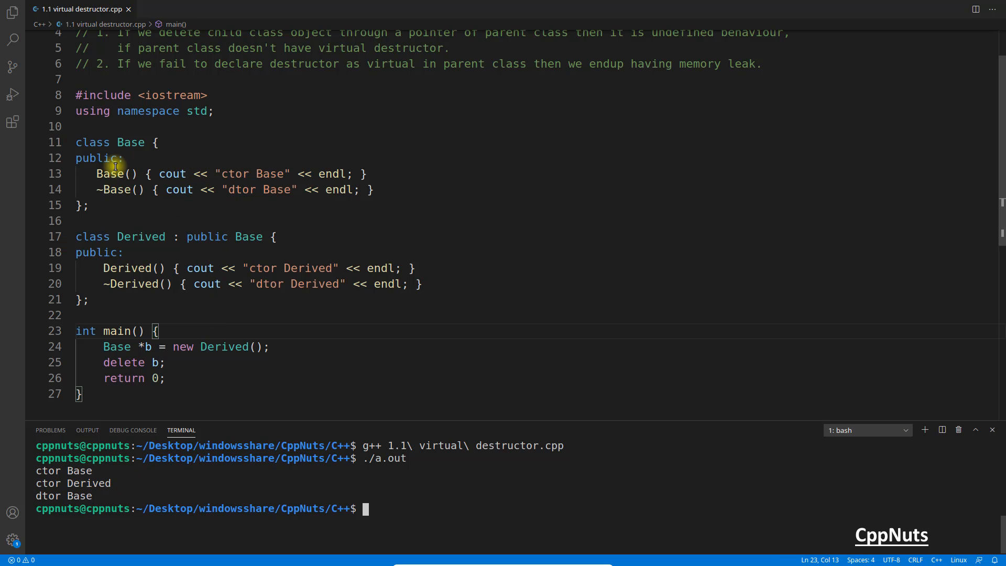
pyautogui.doubleClick(223, 346)
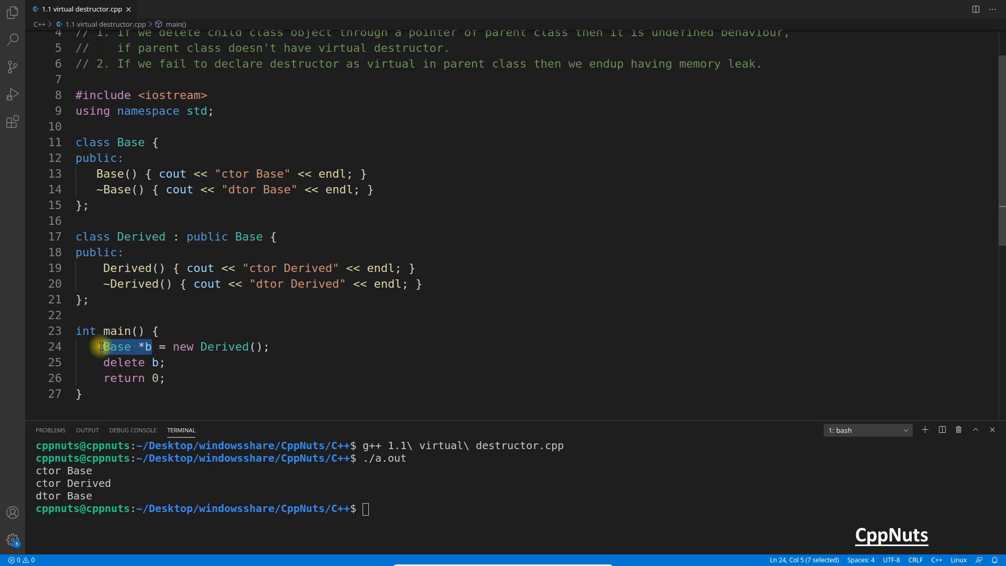
pyautogui.moveTo(201, 346)
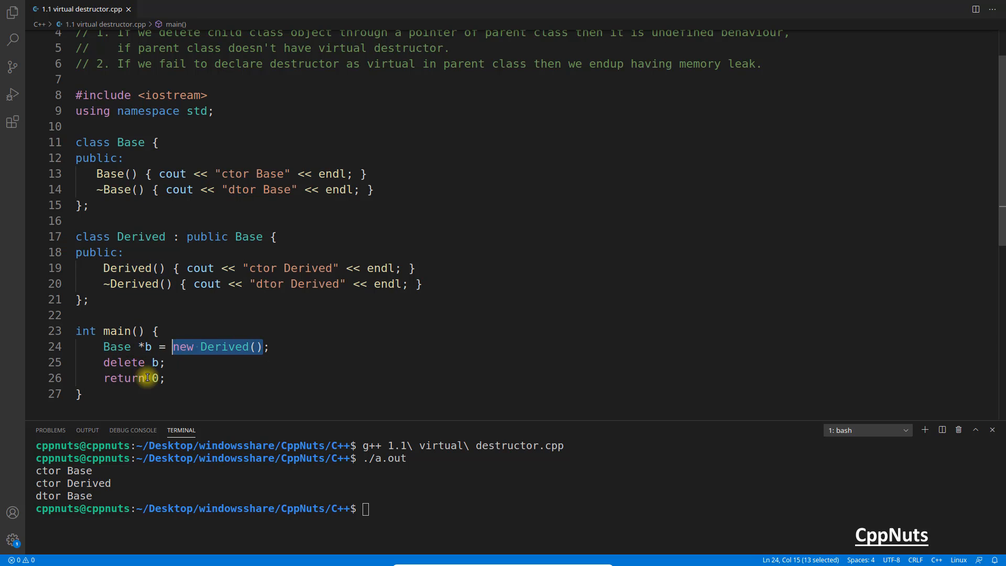
pyautogui.doubleClick(223, 346)
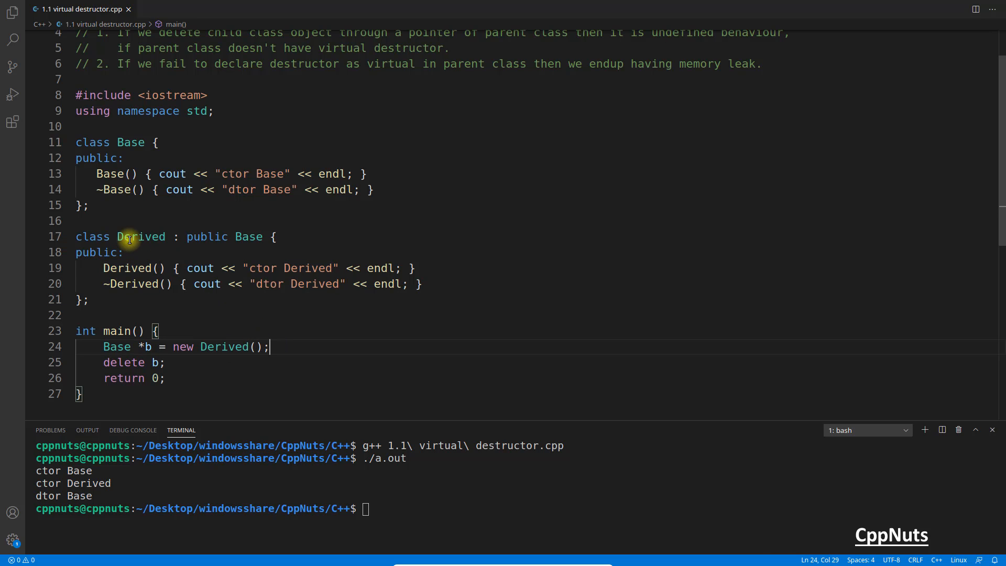
pyautogui.doubleClick(140, 236)
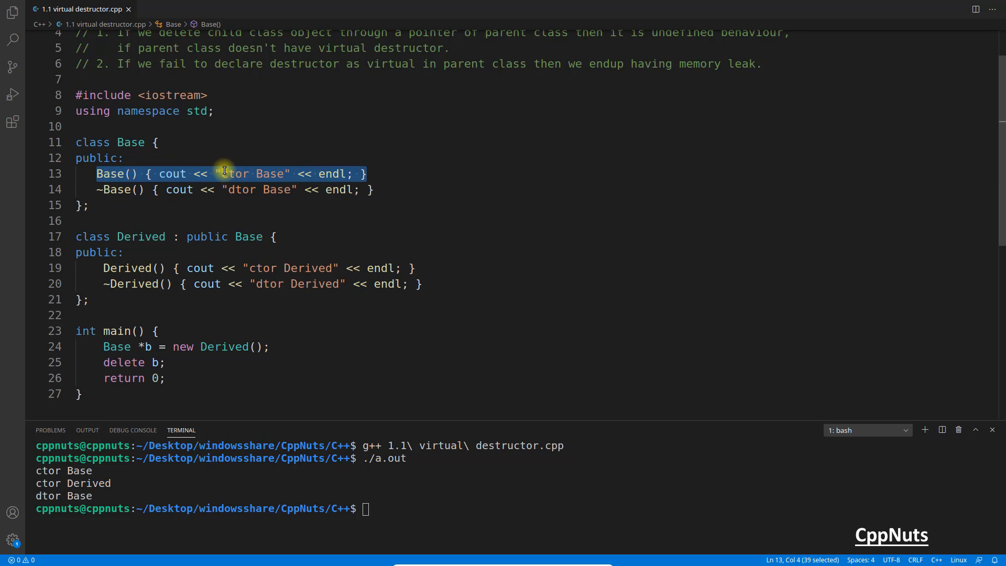
pyautogui.doubleClick(269, 174)
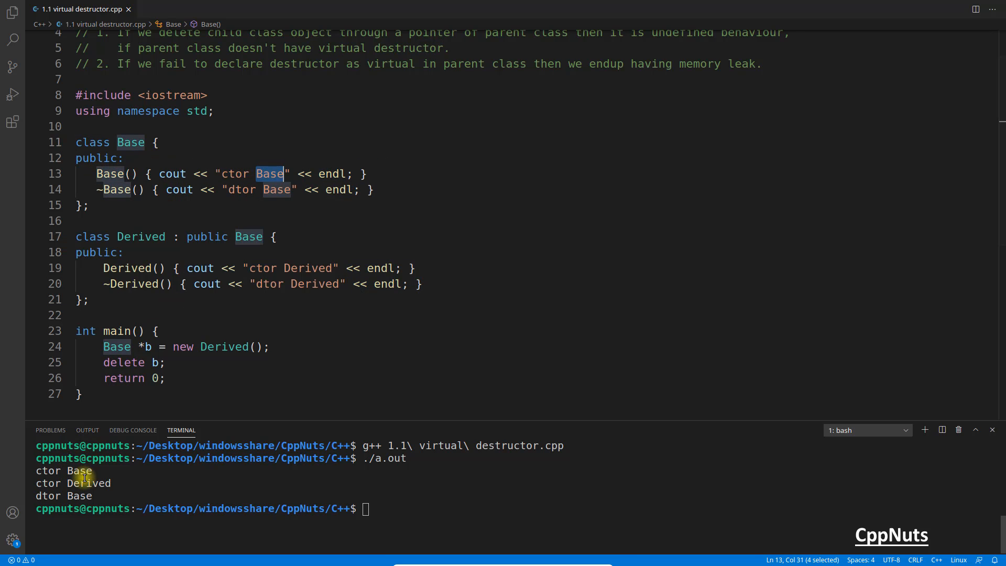
pyautogui.moveTo(263, 273)
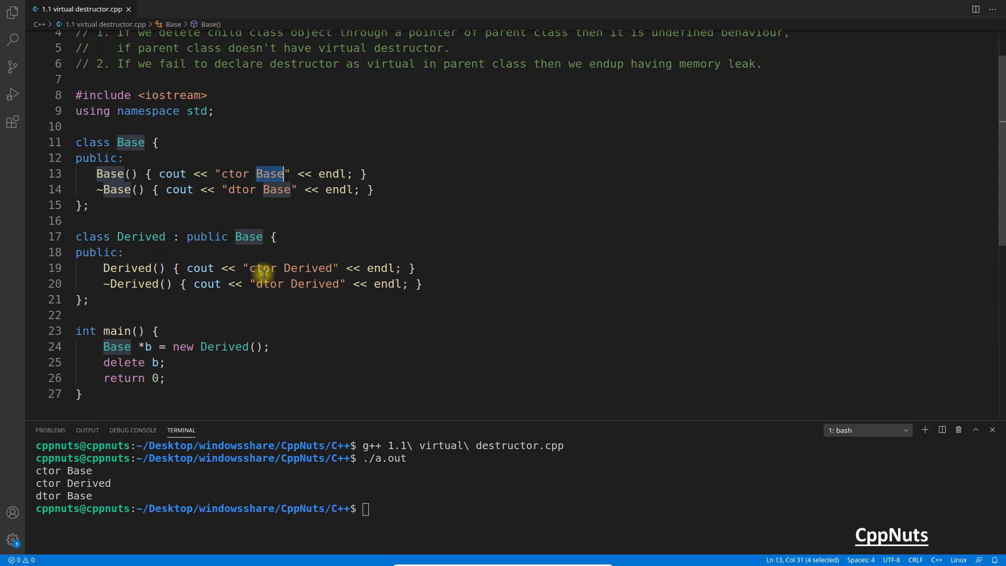
pyautogui.click(285, 268)
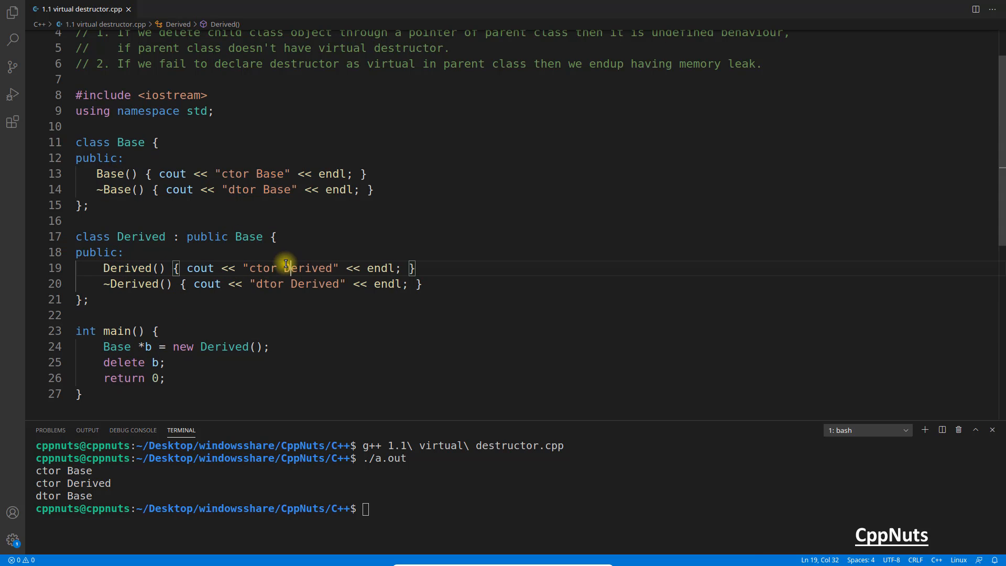
pyautogui.doubleClick(308, 268)
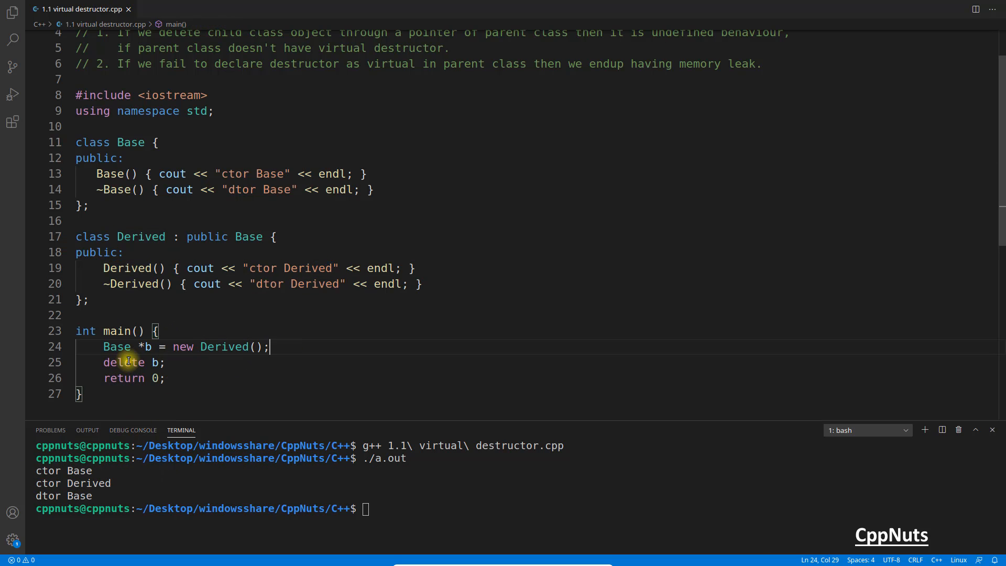
pyautogui.click(166, 362)
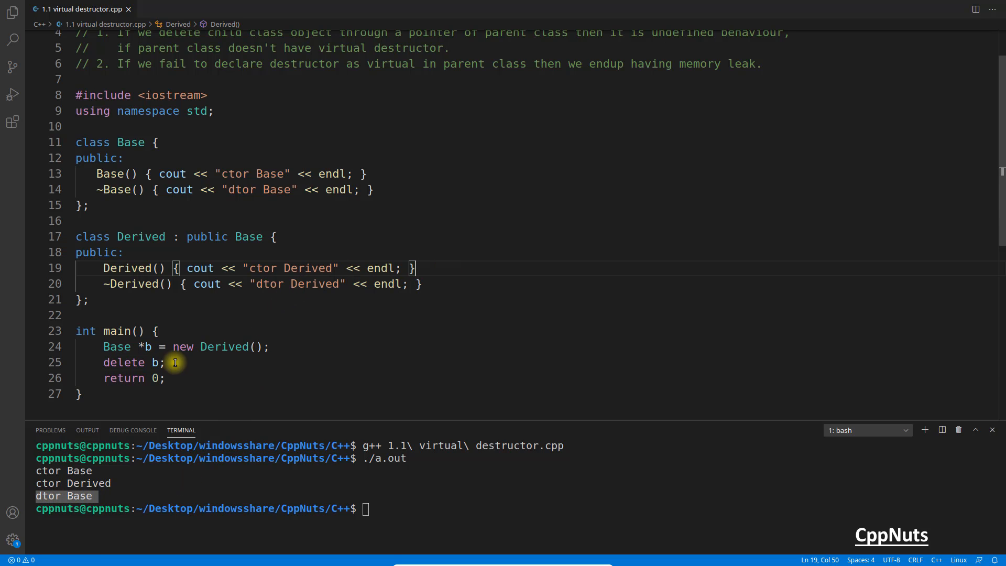
pyautogui.press('ctrl+/')
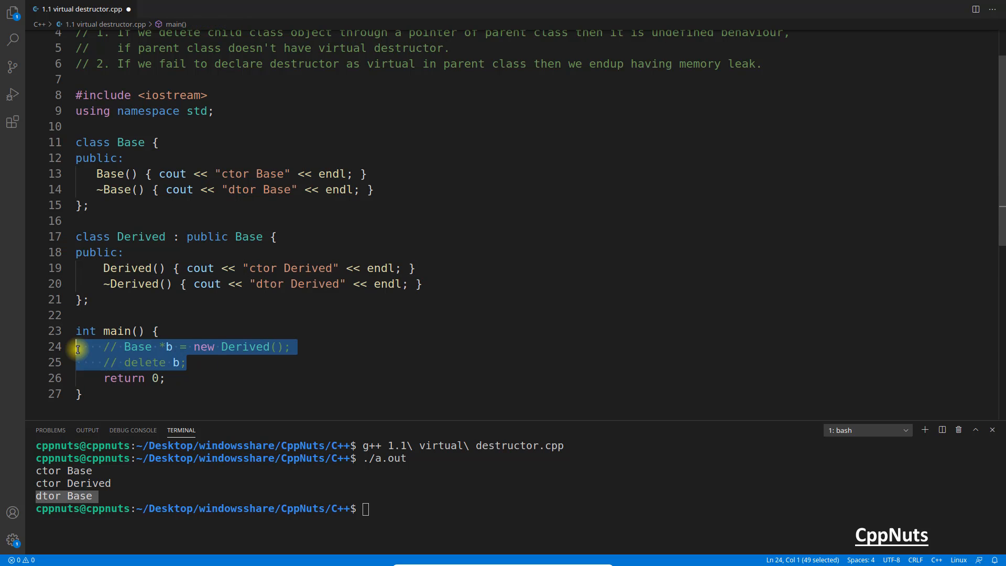
pyautogui.write('Derived d;')
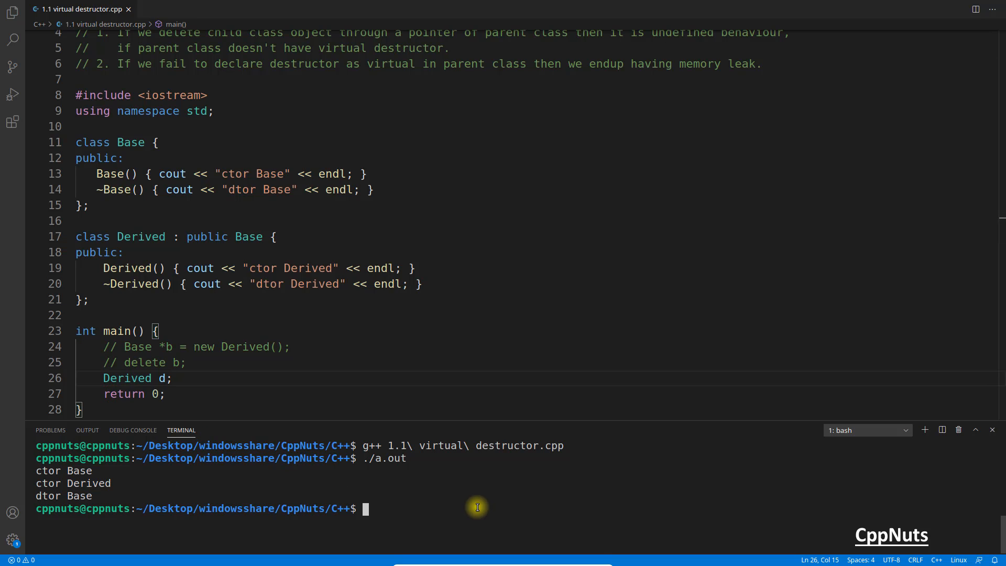
pyautogui.press('Return')
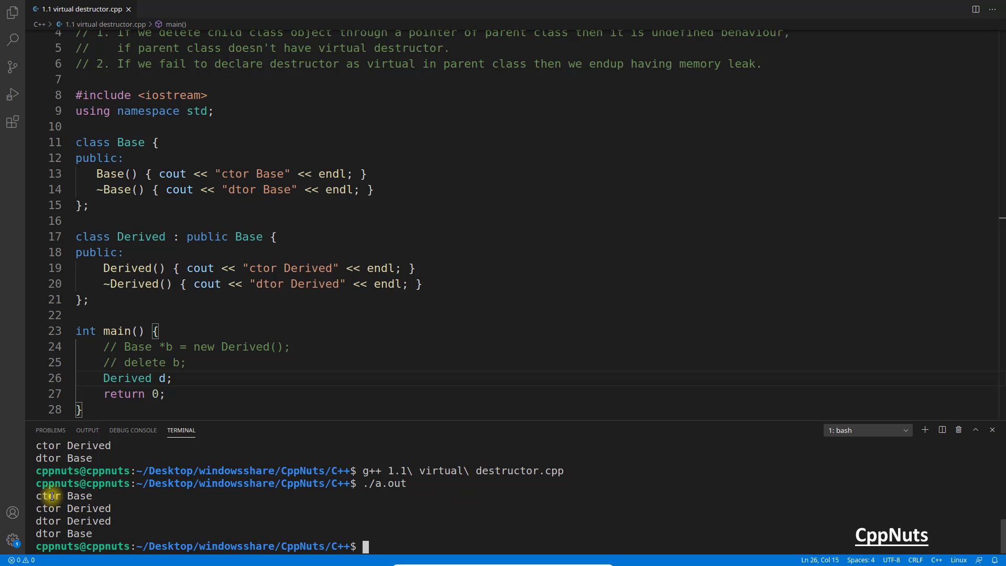
pyautogui.moveTo(111, 512)
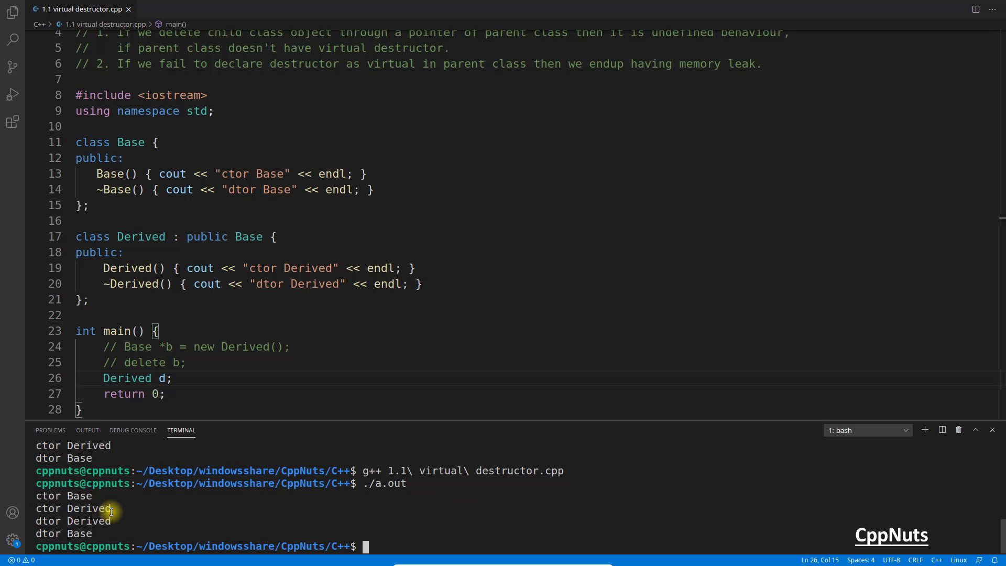
pyautogui.moveTo(108, 521)
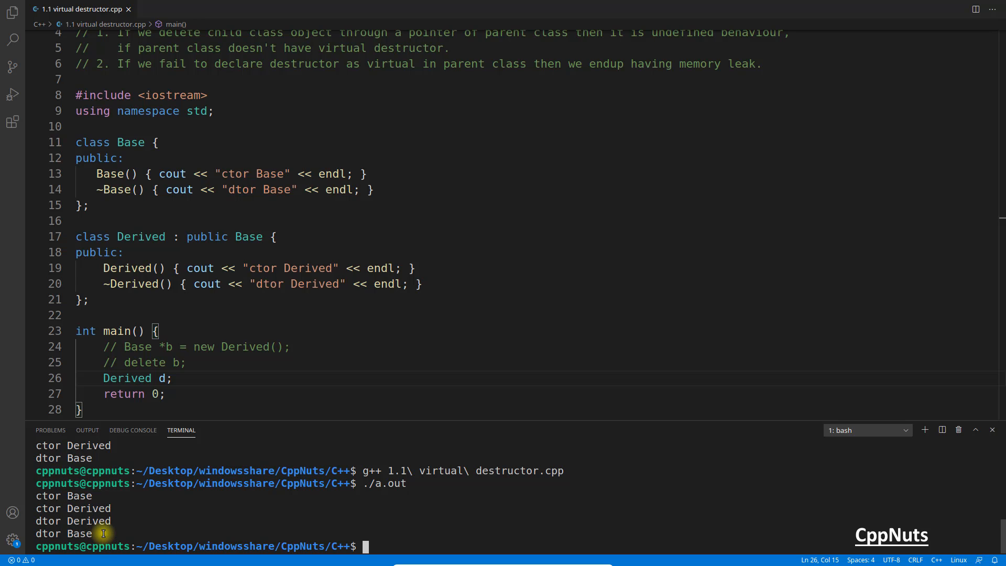
pyautogui.moveTo(158, 519)
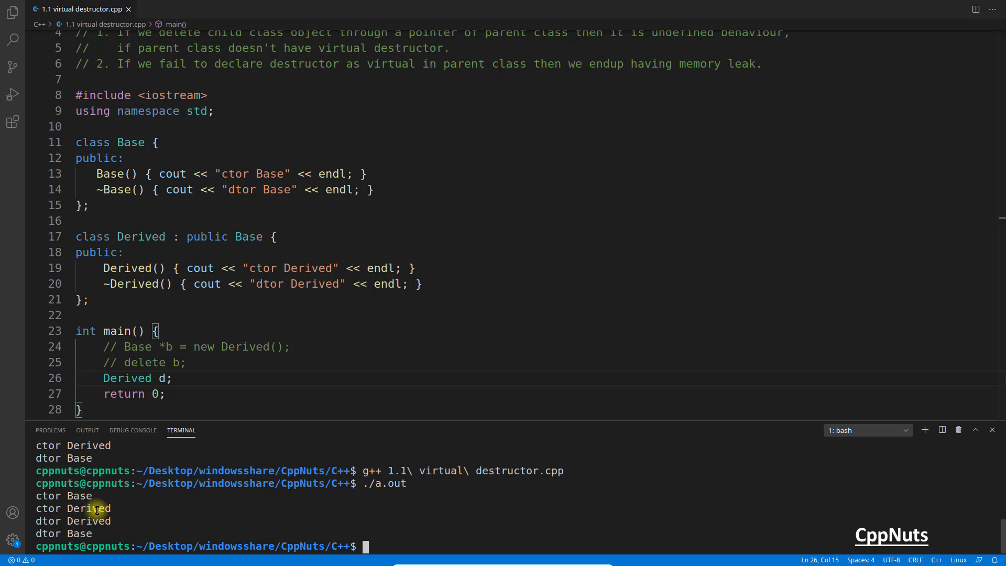
pyautogui.moveTo(126, 508)
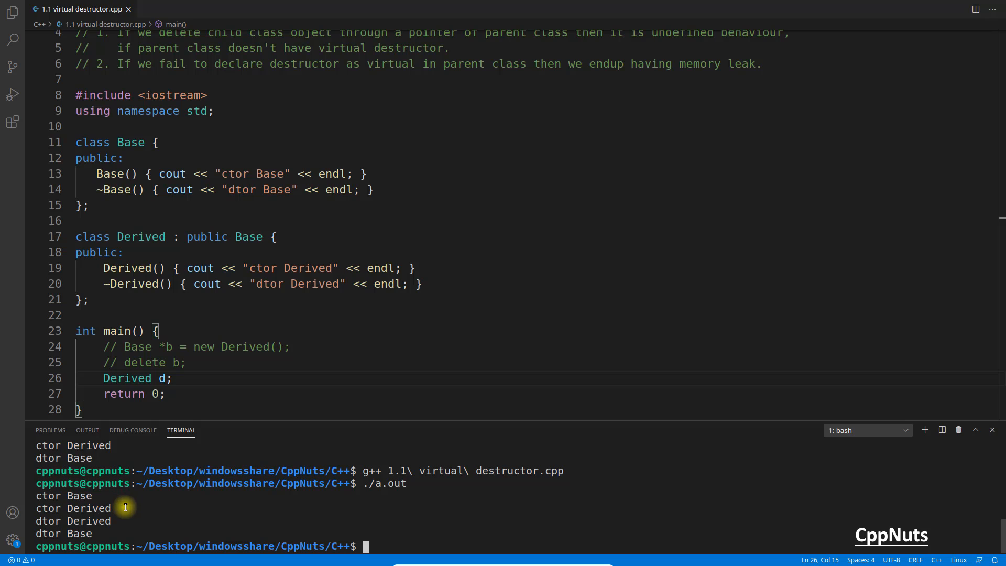
pyautogui.moveTo(115, 508)
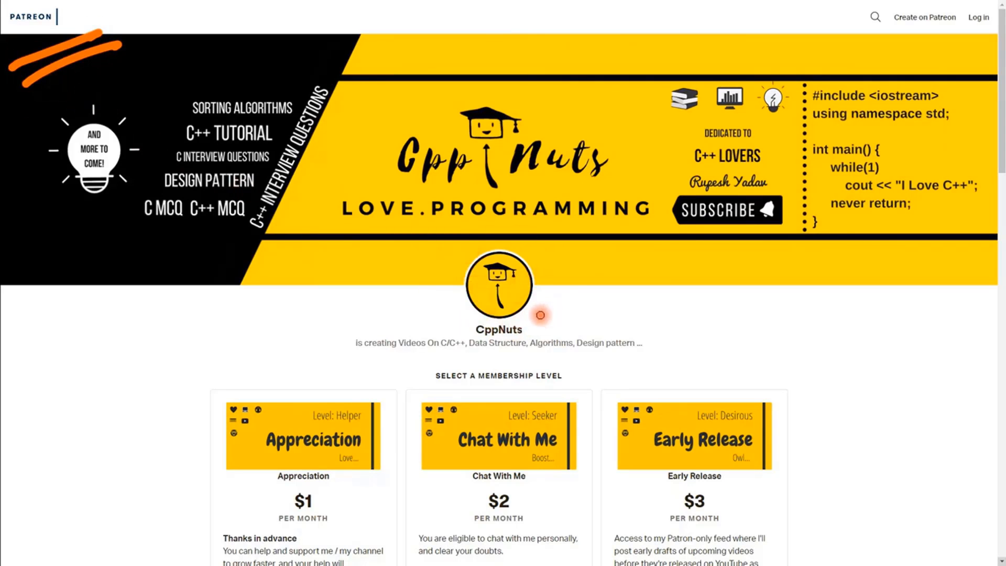
pyautogui.moveTo(554, 295)
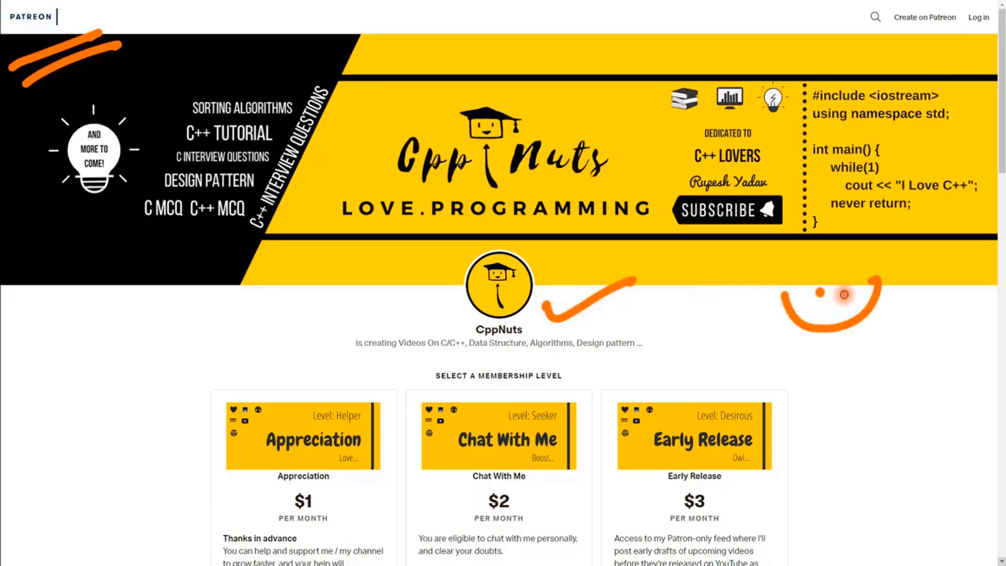
# Step: Scroll the CppNuts Patreon page down to the $1–$10 membership tier cards
pyautogui.scroll(-3)
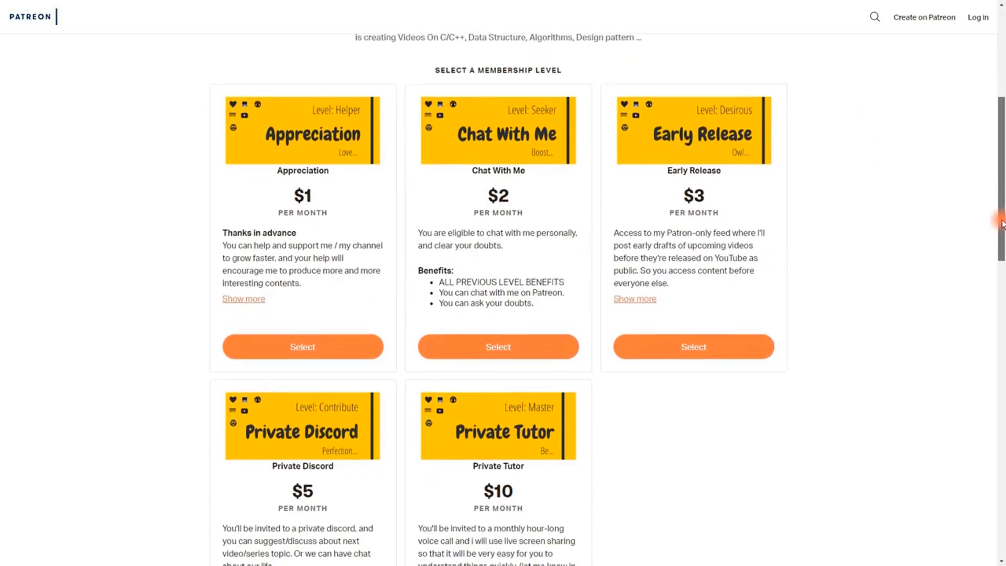
pyautogui.scroll(-3)
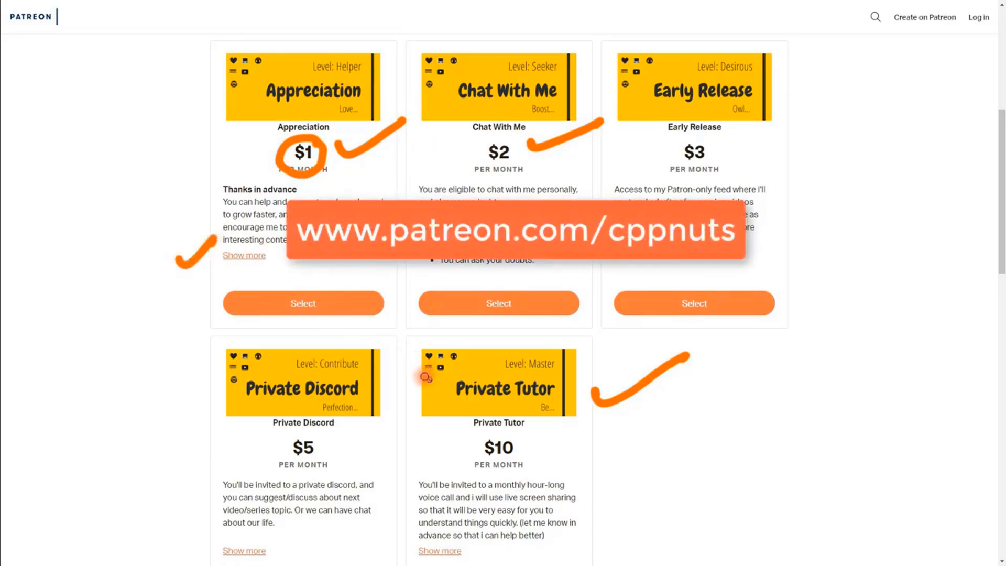
pyautogui.moveTo(846, 239)
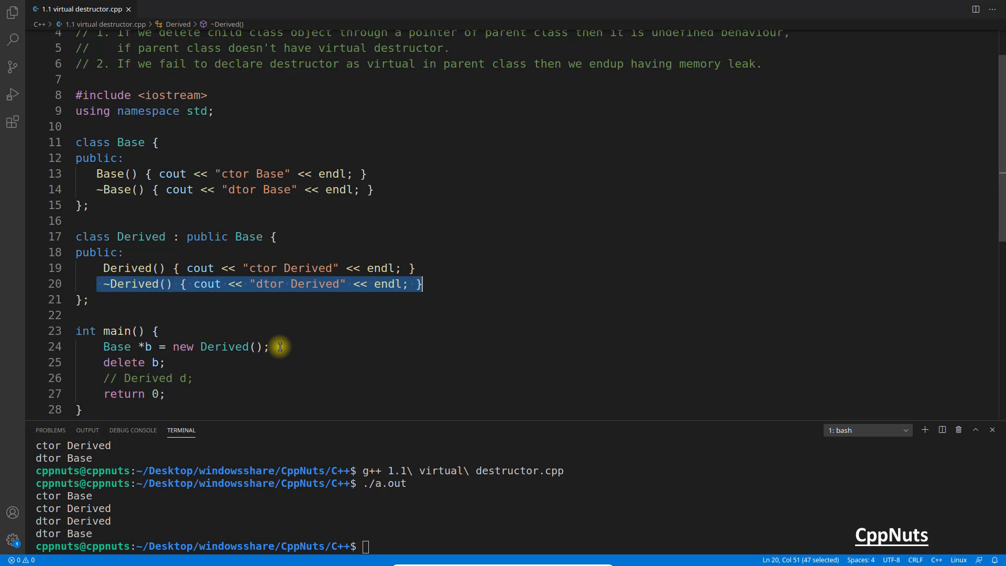
pyautogui.moveTo(149, 346)
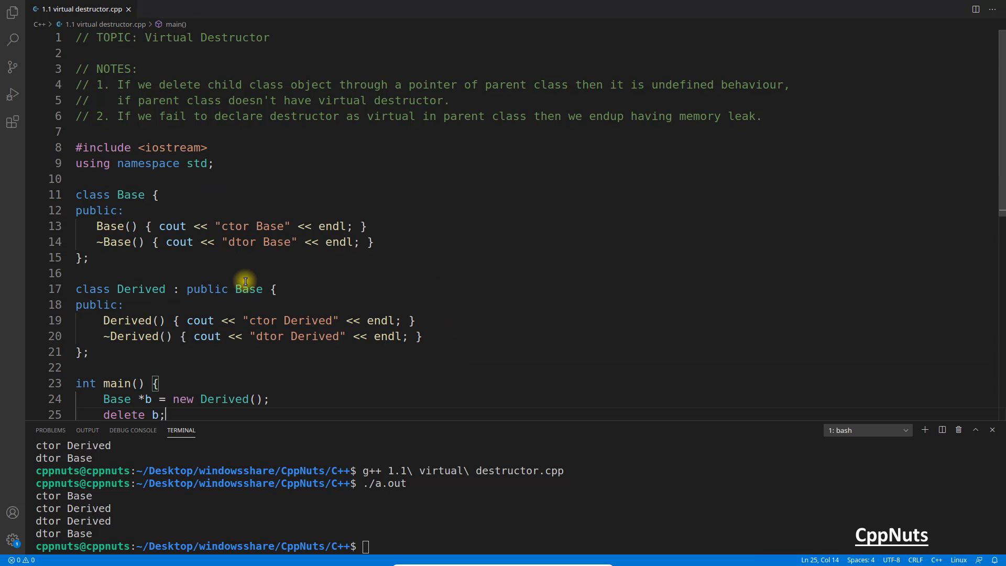
pyautogui.moveTo(305, 284)
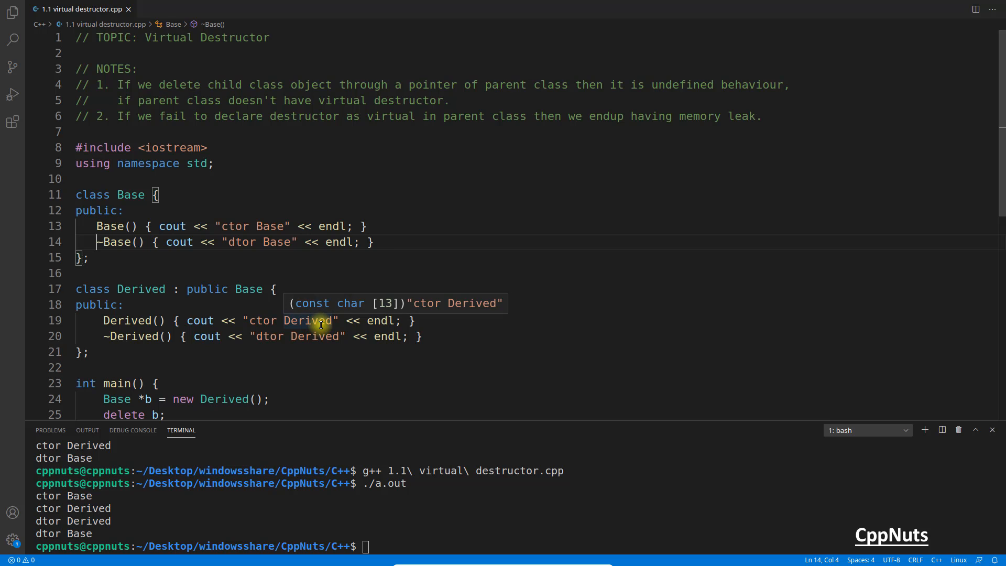
# Step: Declare ~Base() as virtual on line 14
pyautogui.write('virtual')
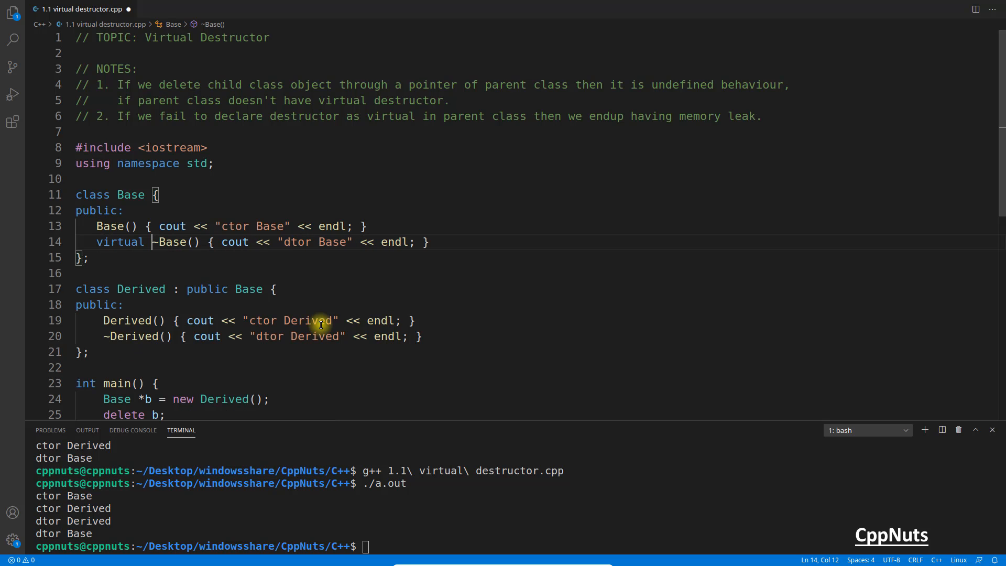
pyautogui.moveTo(321, 324)
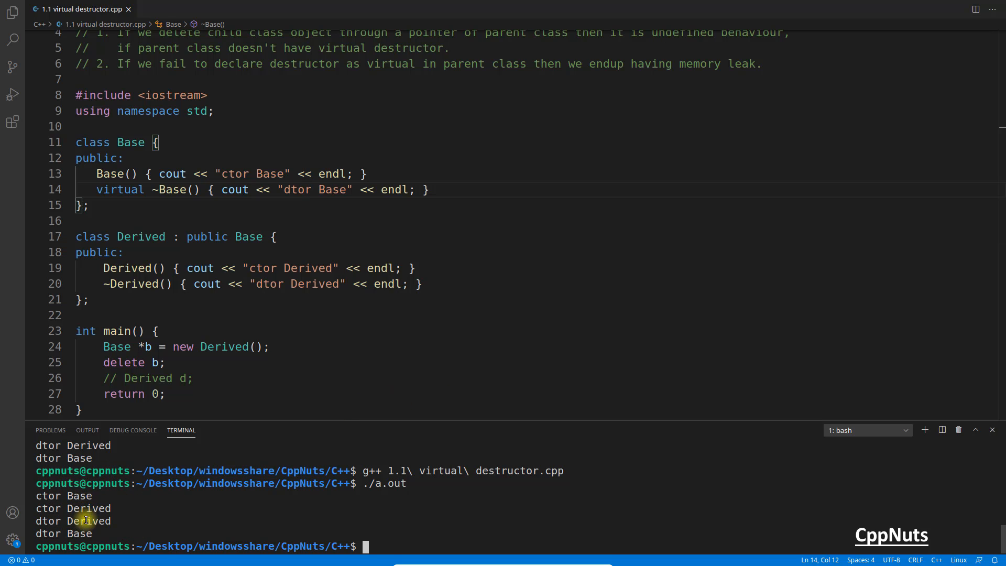
pyautogui.moveTo(184, 329)
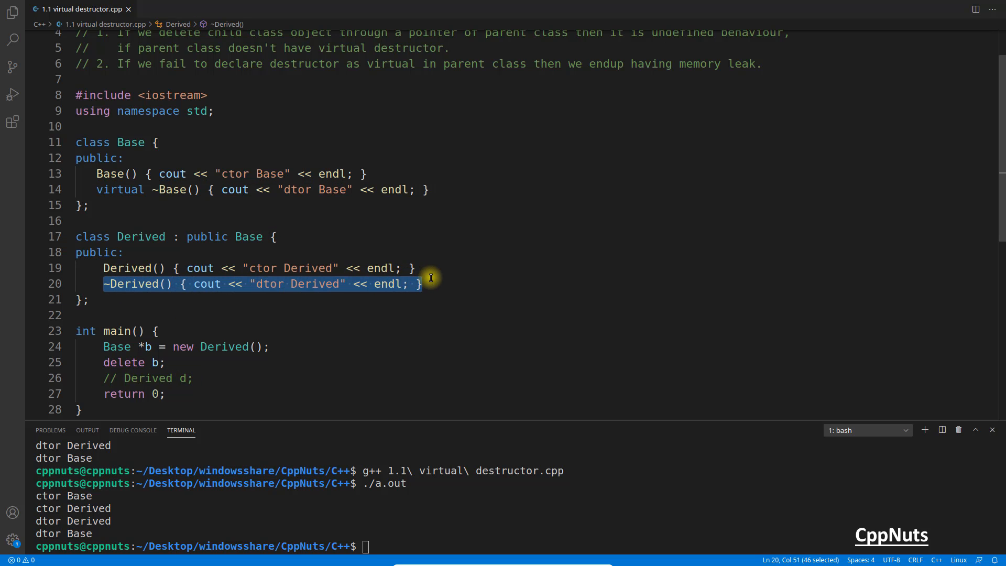
pyautogui.moveTo(257, 346)
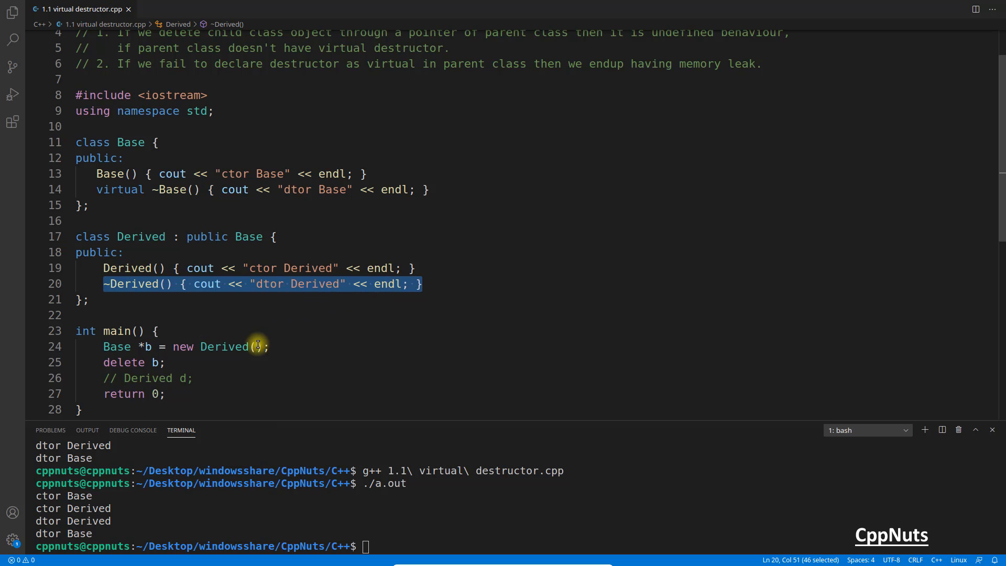
pyautogui.click(226, 347)
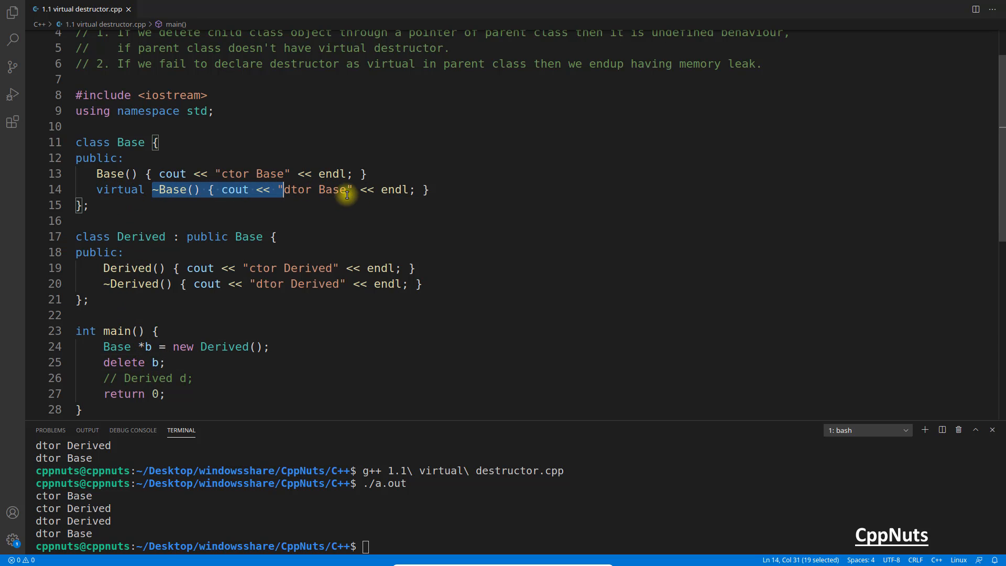
pyautogui.click(484, 189)
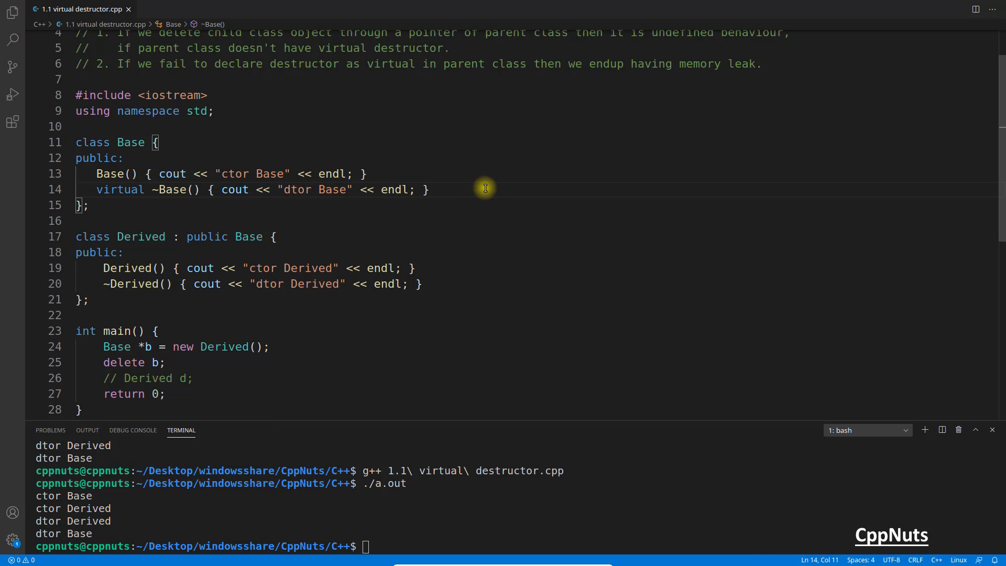
# Step: Highlight the virtual keyword, the Derived destructor name and the Base pointer type
pyautogui.doubleClick(120, 190)
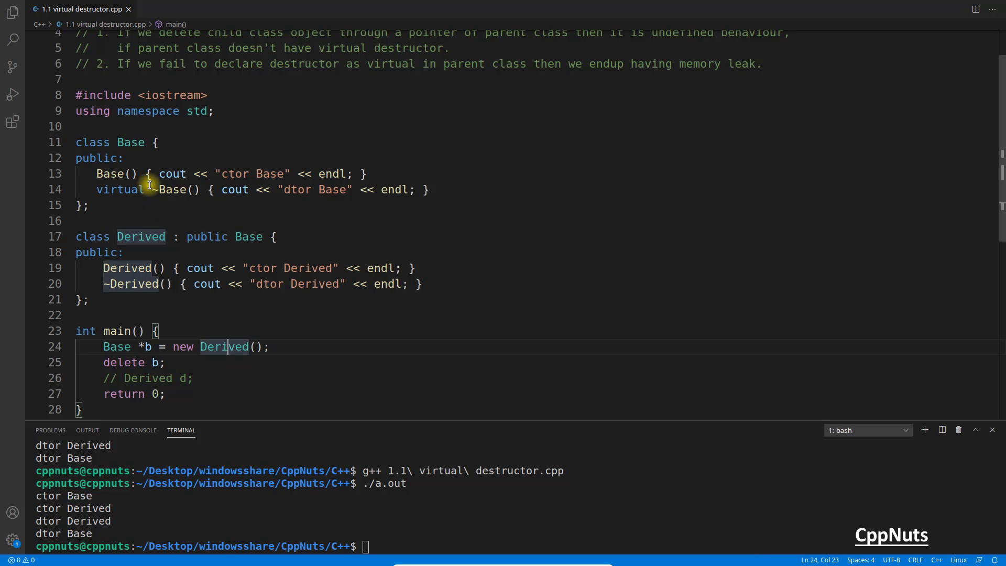
pyautogui.doubleClick(133, 284)
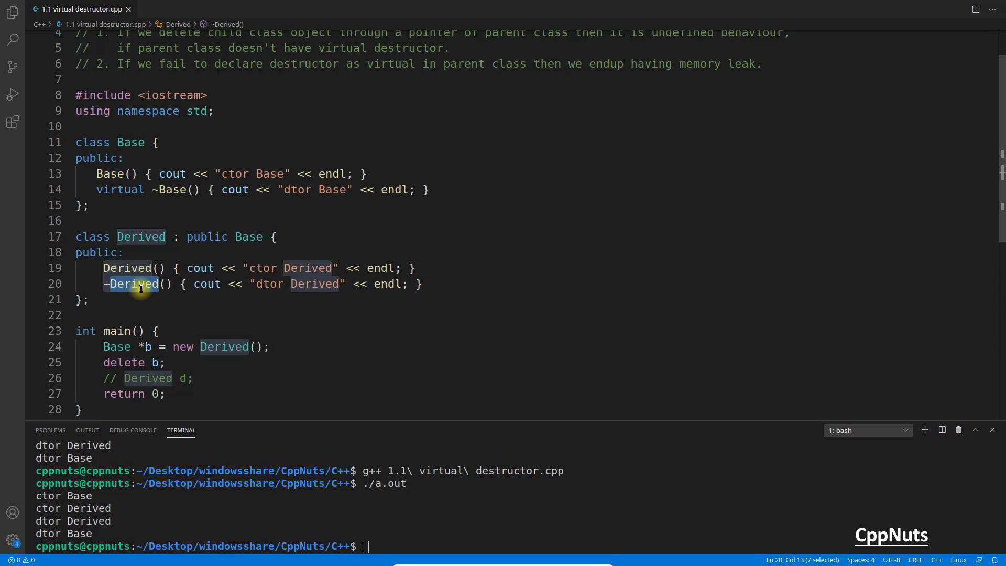
pyautogui.moveTo(220, 380)
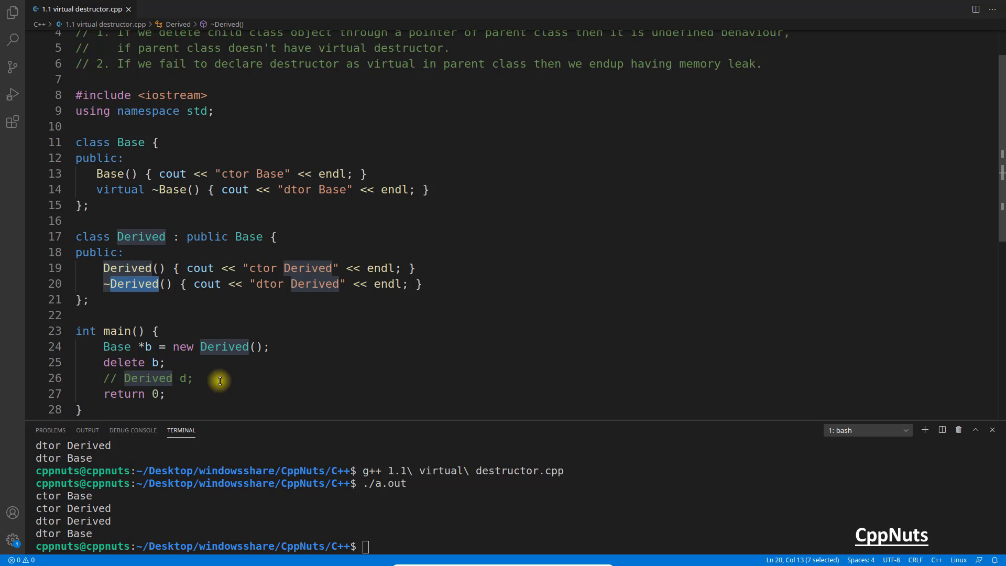
pyautogui.doubleClick(223, 347)
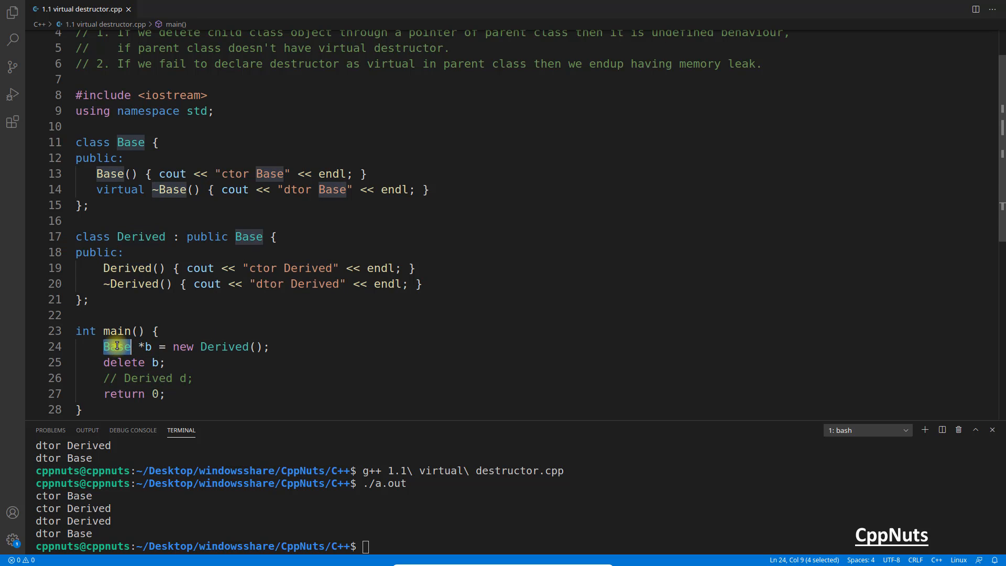
# Step: Allocate the Derived object and delete it via the pointer d in main
pyautogui.write('Derived')
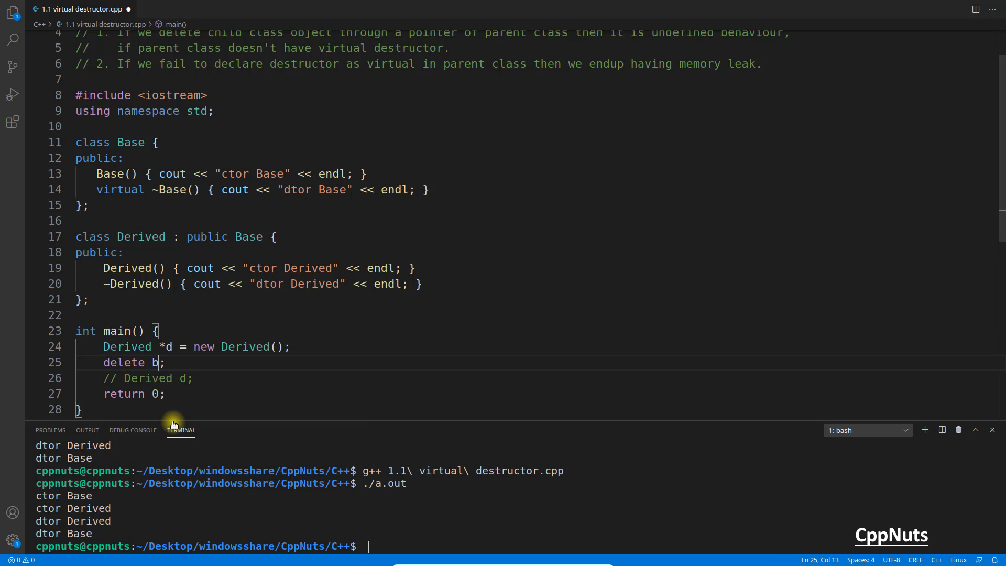
pyautogui.write('d')
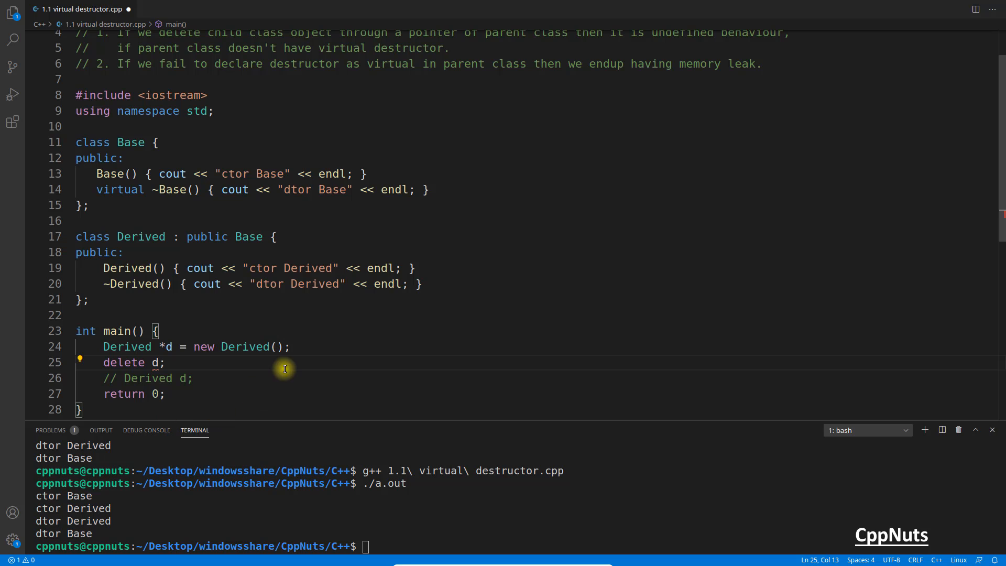
pyautogui.doubleClick(127, 347)
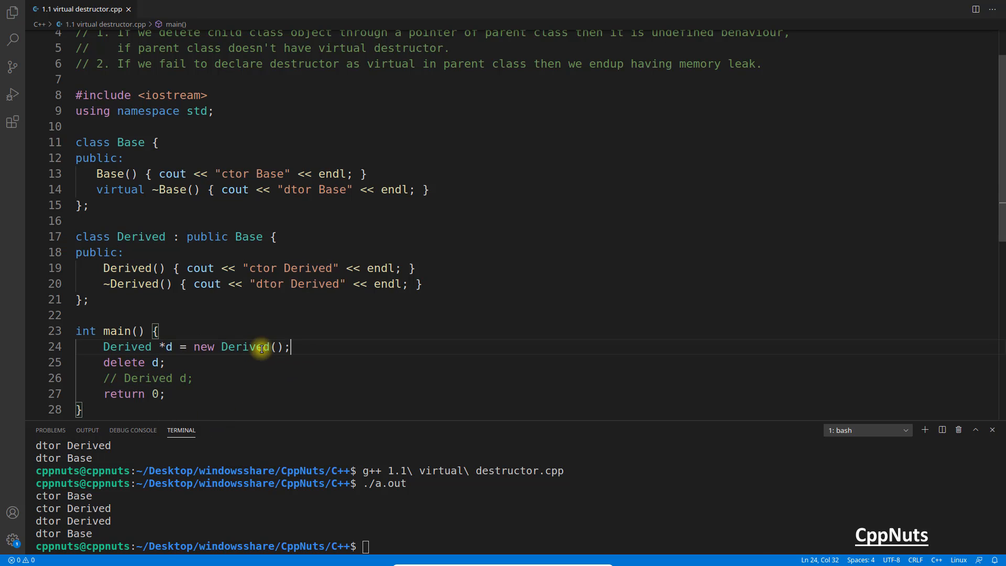
pyautogui.click(208, 362)
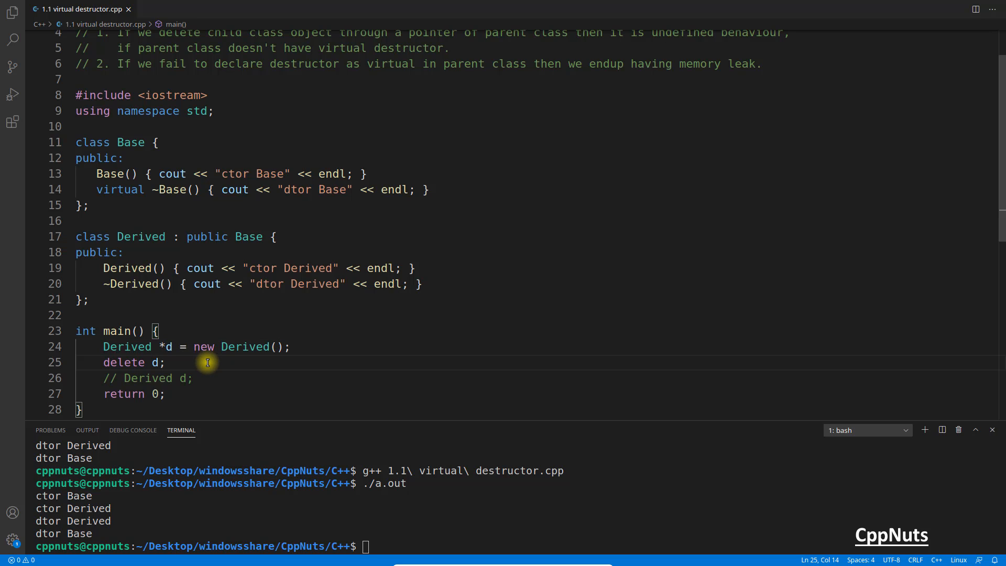
# Step: Point out the virtual destructor and Base in the terminal output, then refocus the code
pyautogui.doubleClick(120, 189)
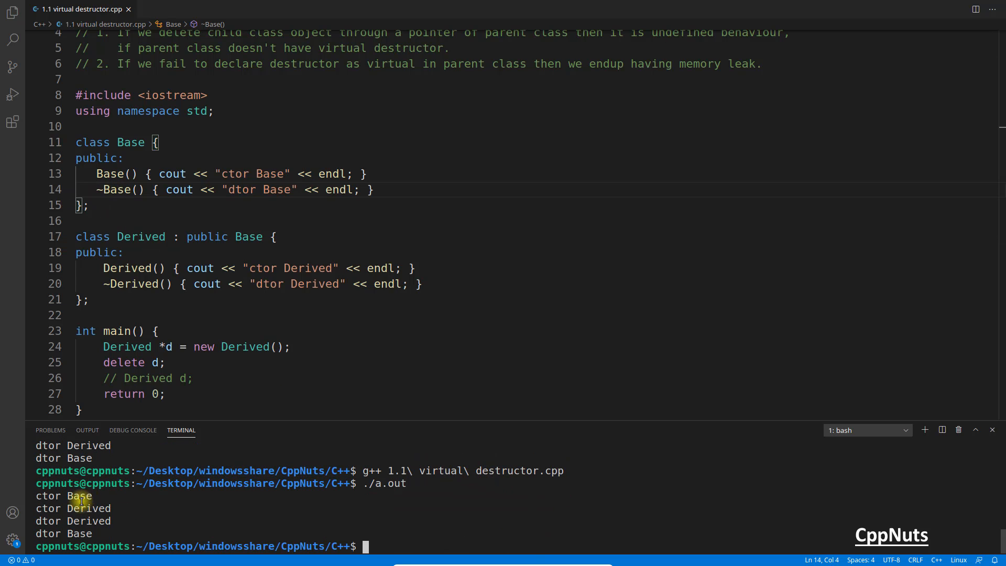
pyautogui.doubleClick(88, 521)
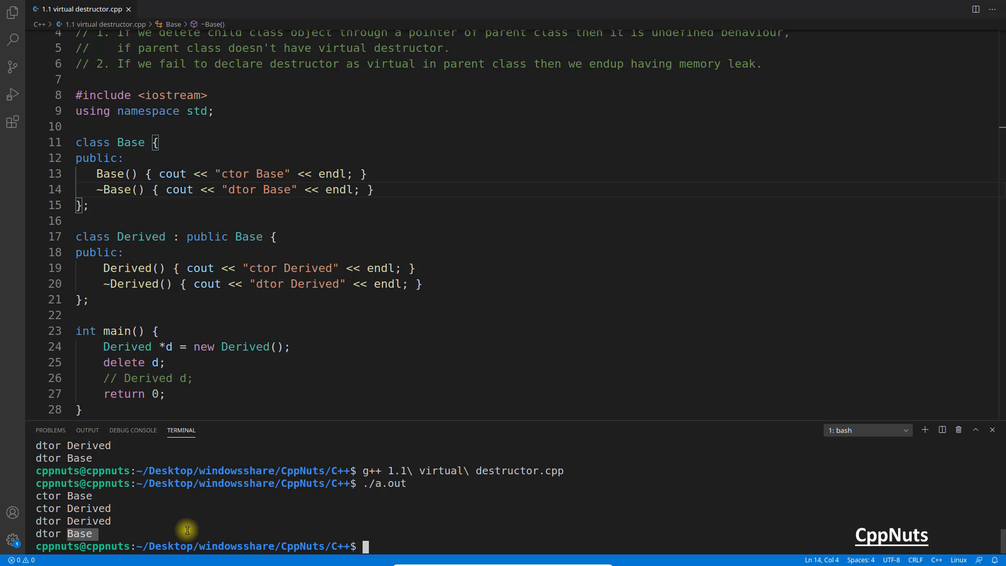
pyautogui.click(182, 378)
pyautogui.write('virtual ')
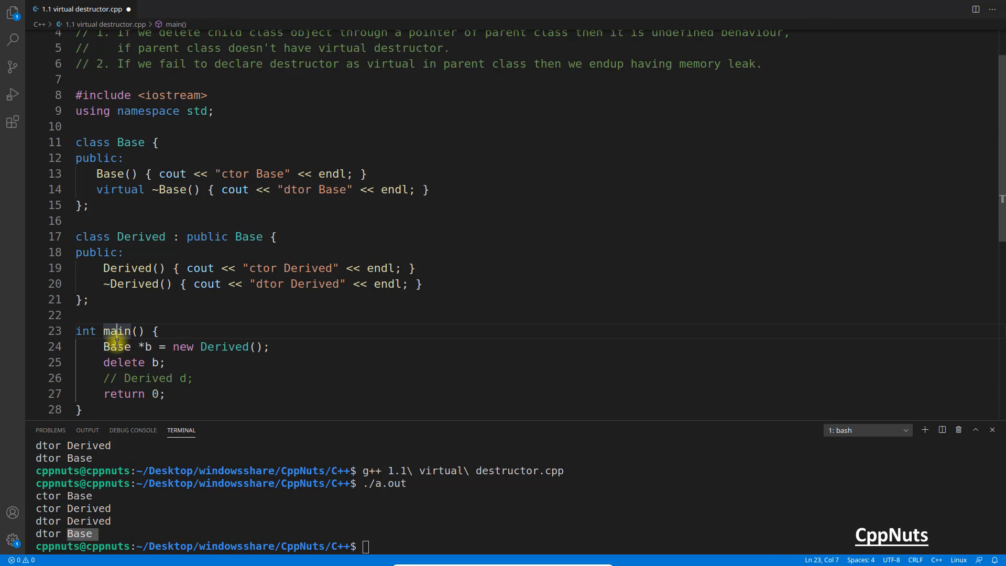
# Step: Place the cursor on the Base-pointer allocation line in main
pyautogui.click(270, 346)
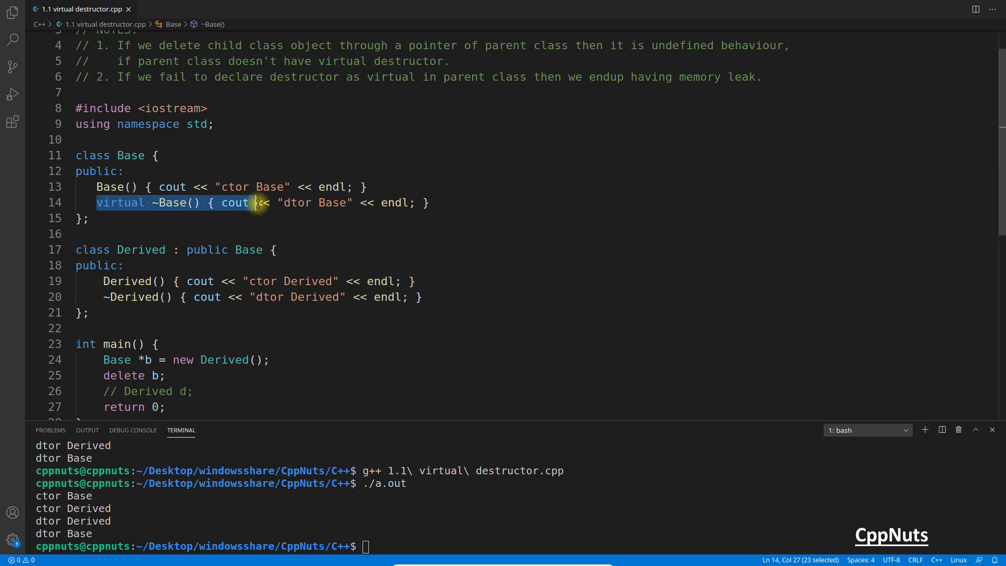
pyautogui.moveTo(100, 297)
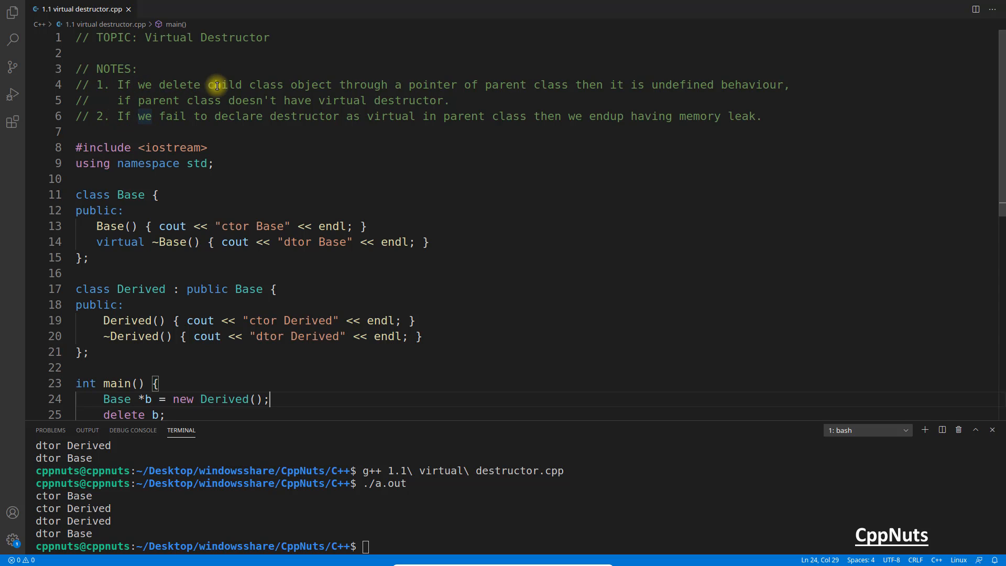
pyautogui.moveTo(438, 87)
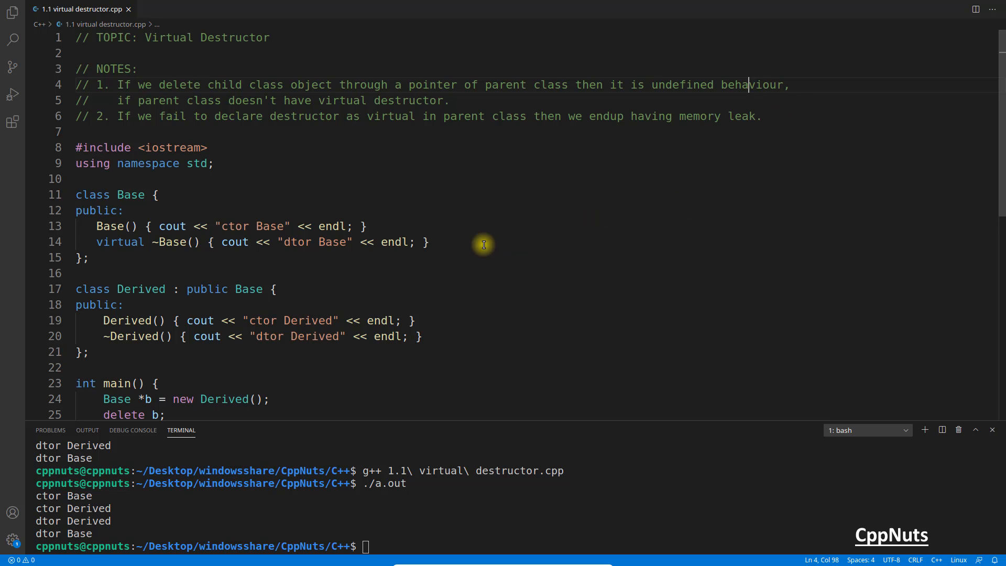
pyautogui.moveTo(511, 241)
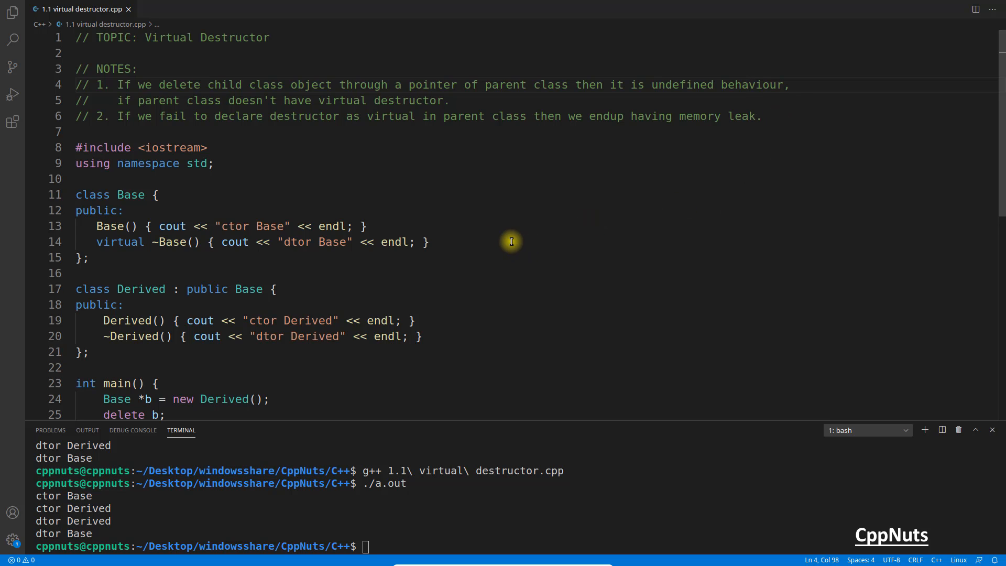
pyautogui.moveTo(143, 100)
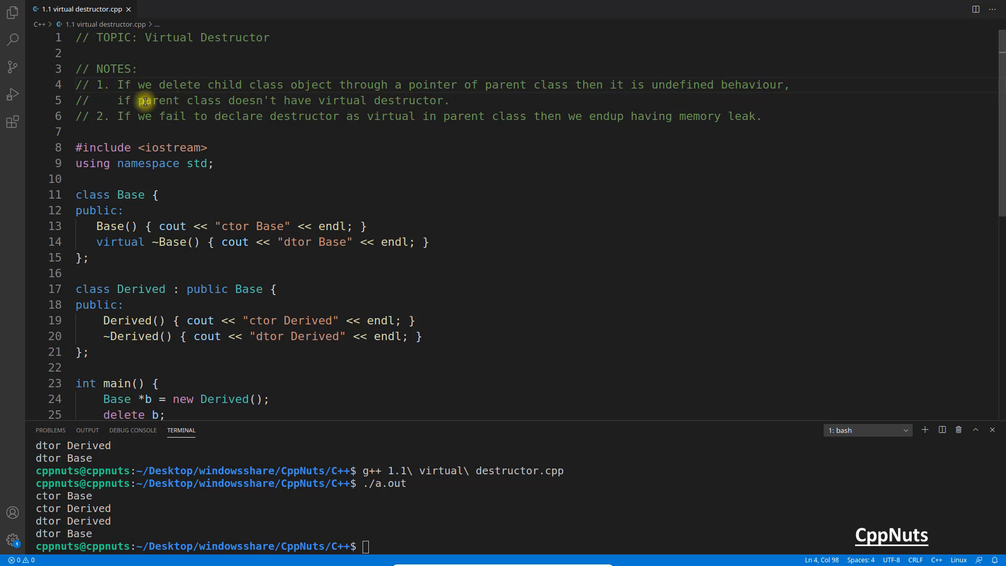
pyautogui.moveTo(431, 104)
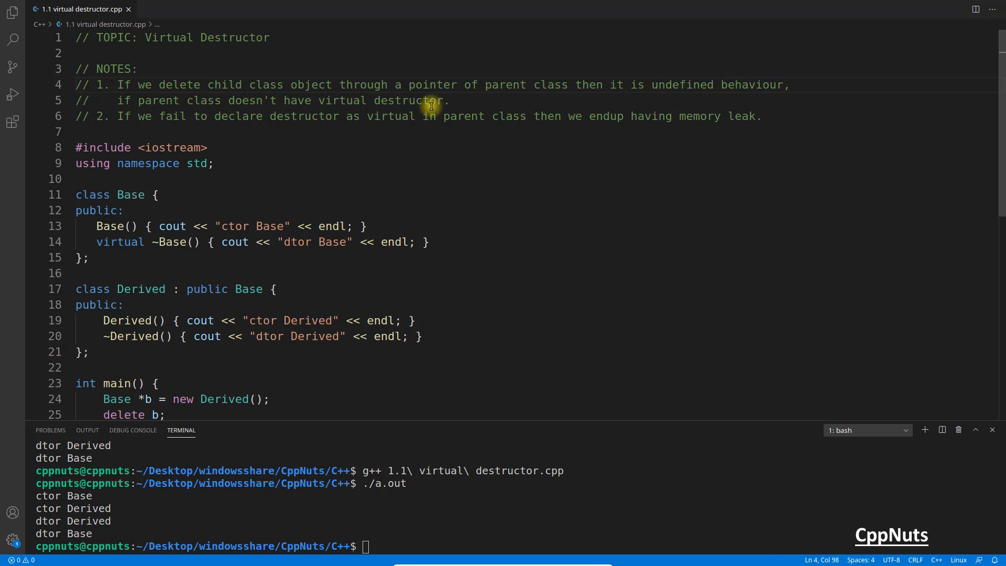
pyautogui.click(449, 100)
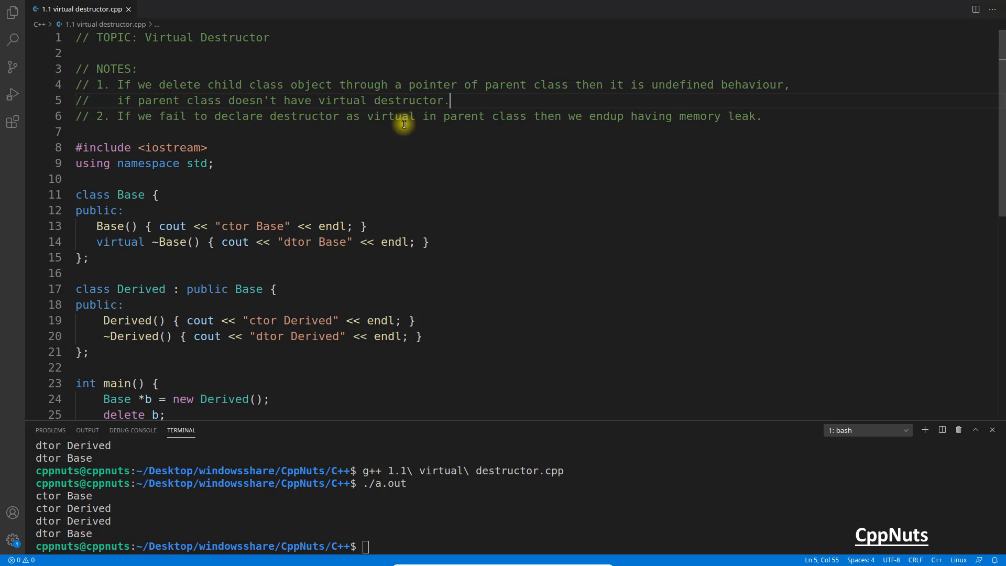
pyautogui.moveTo(638, 124)
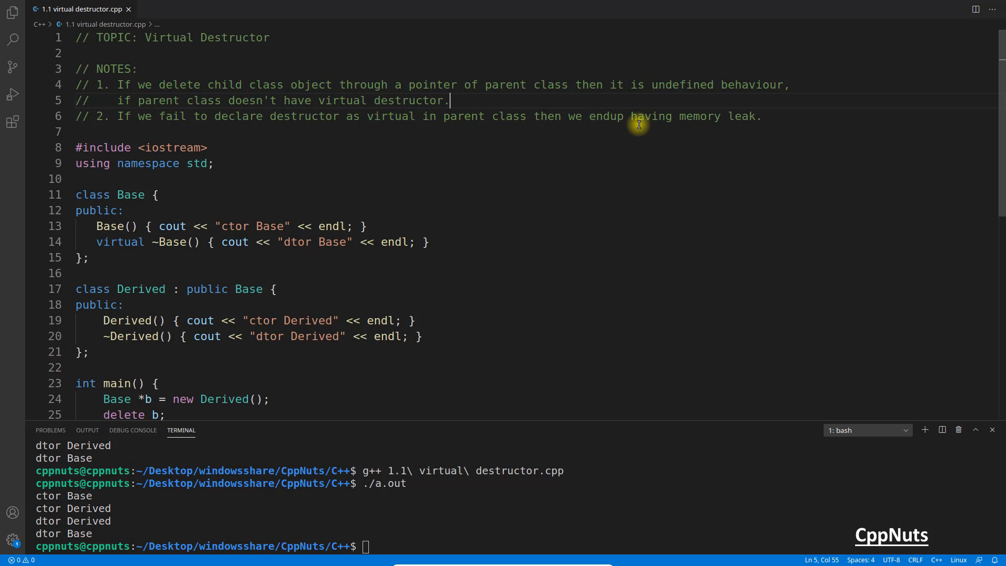
pyautogui.click(762, 116)
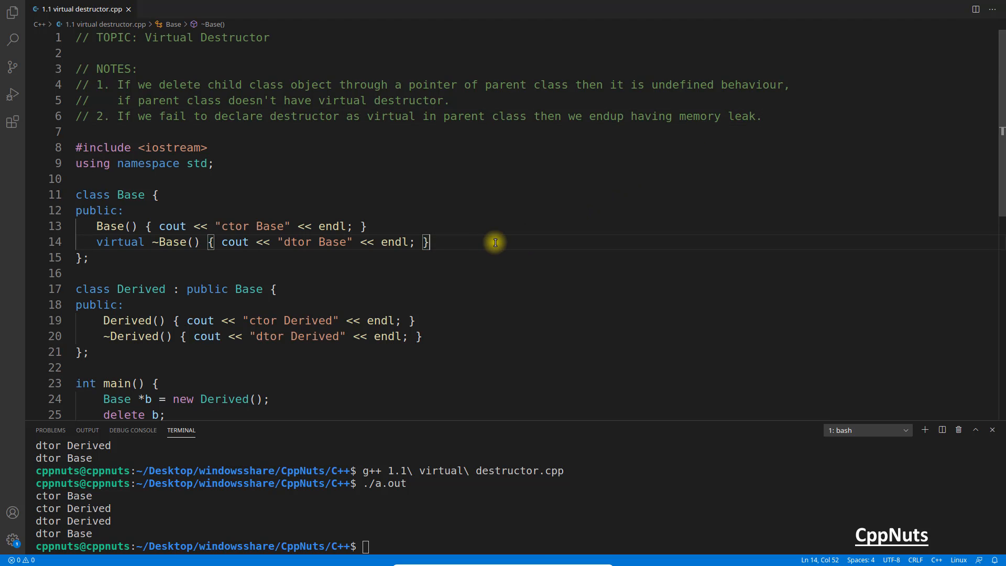
pyautogui.scroll(-3)
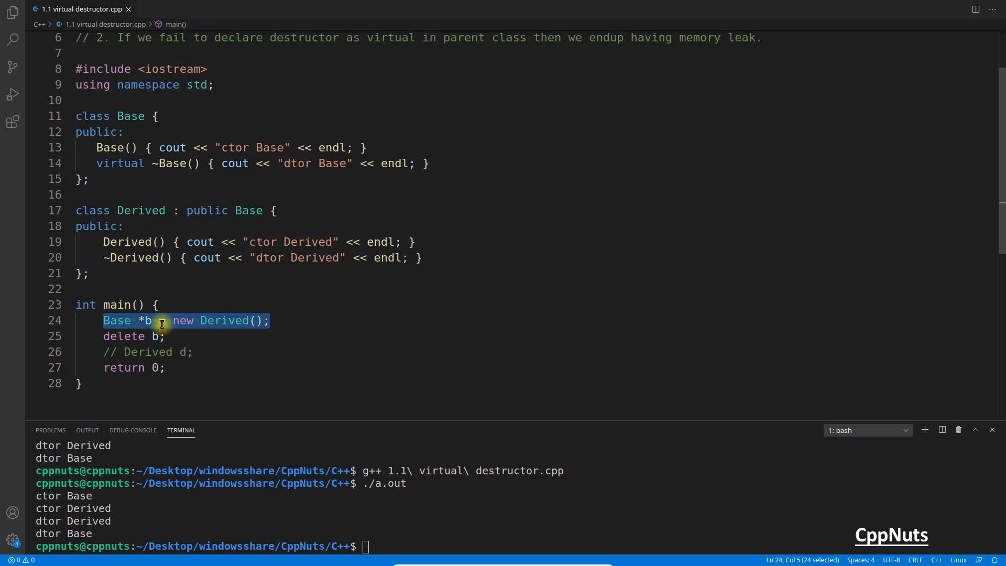
pyautogui.moveTo(231, 321)
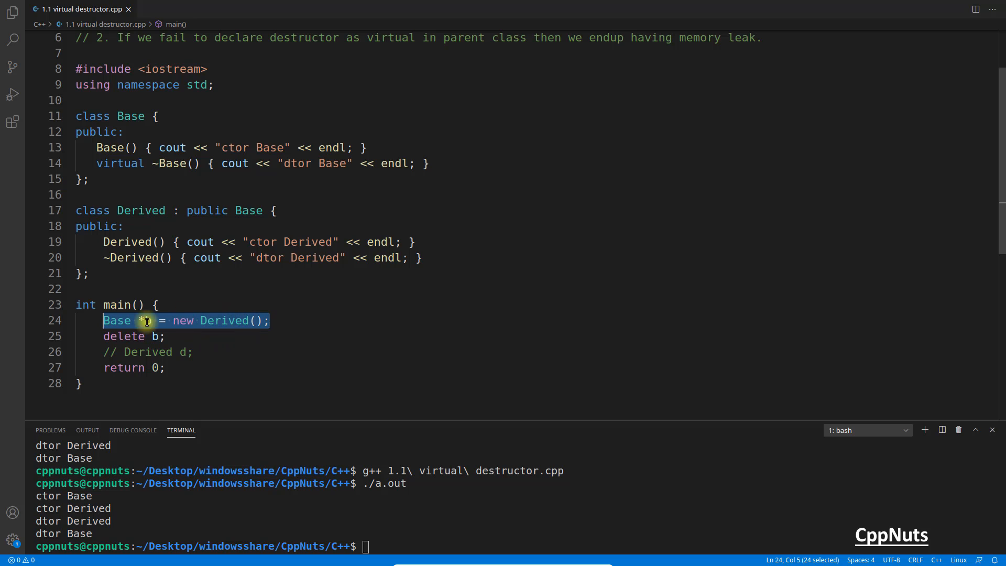
pyautogui.click(271, 320)
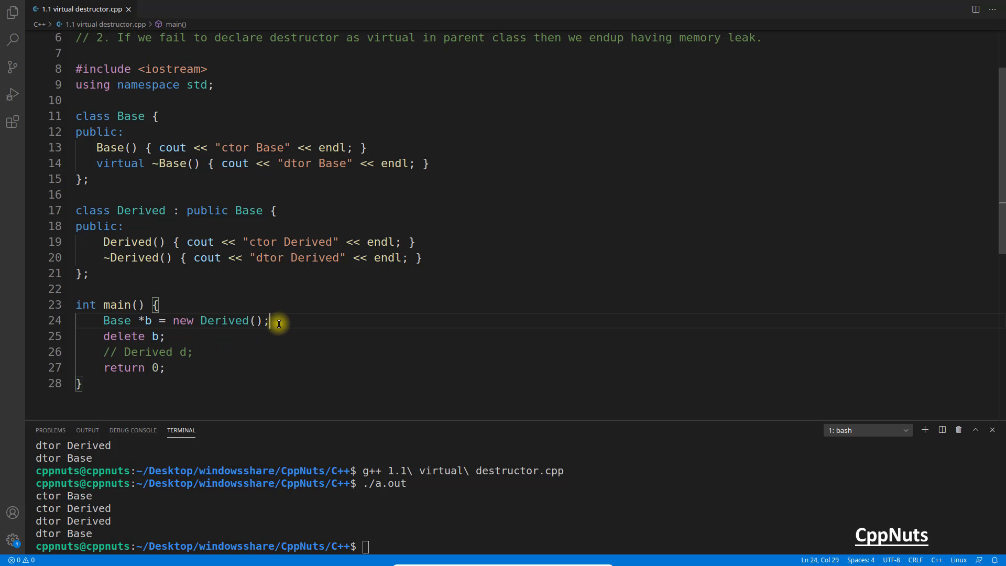
pyautogui.doubleClick(120, 242)
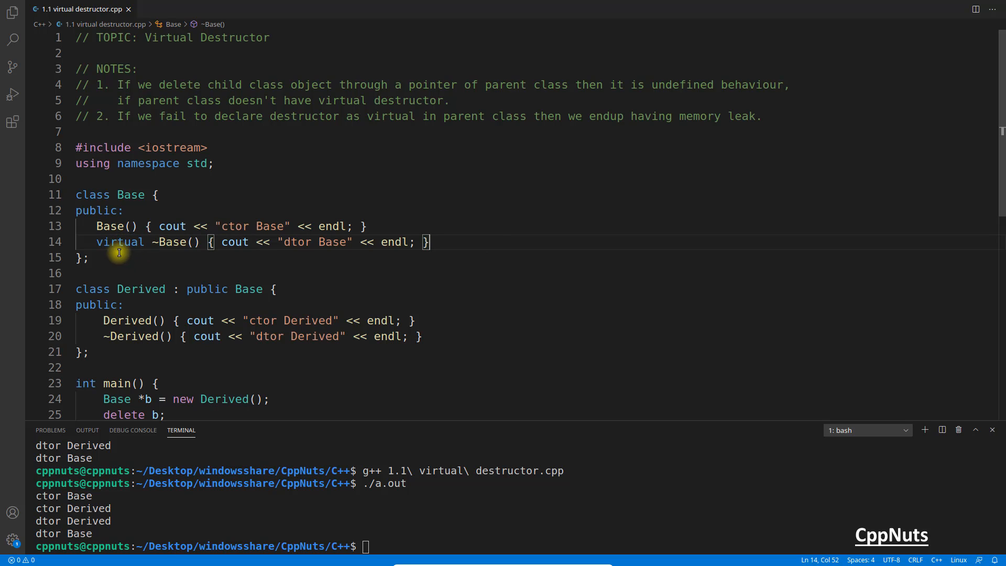
pyautogui.scroll(-3)
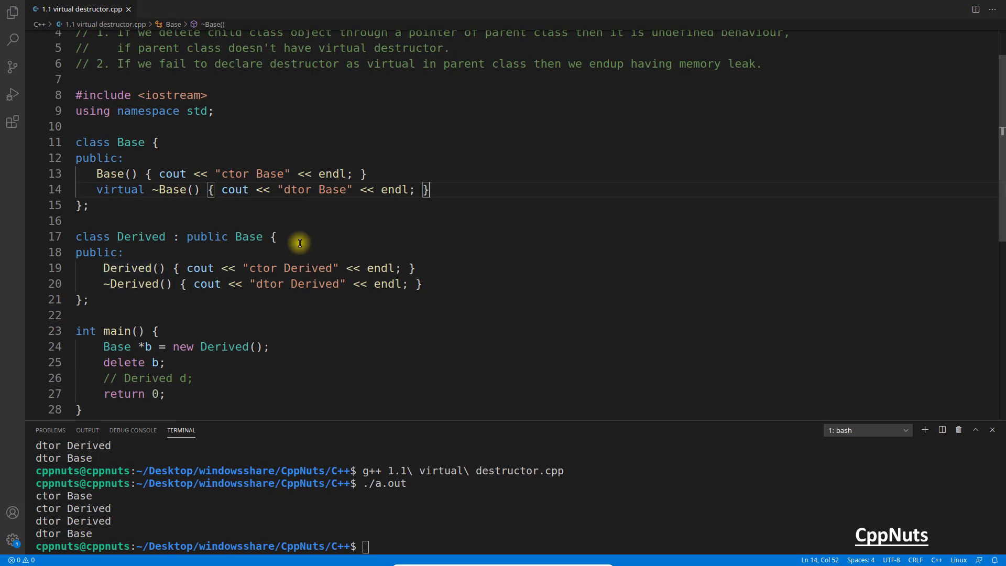
pyautogui.doubleClick(119, 189)
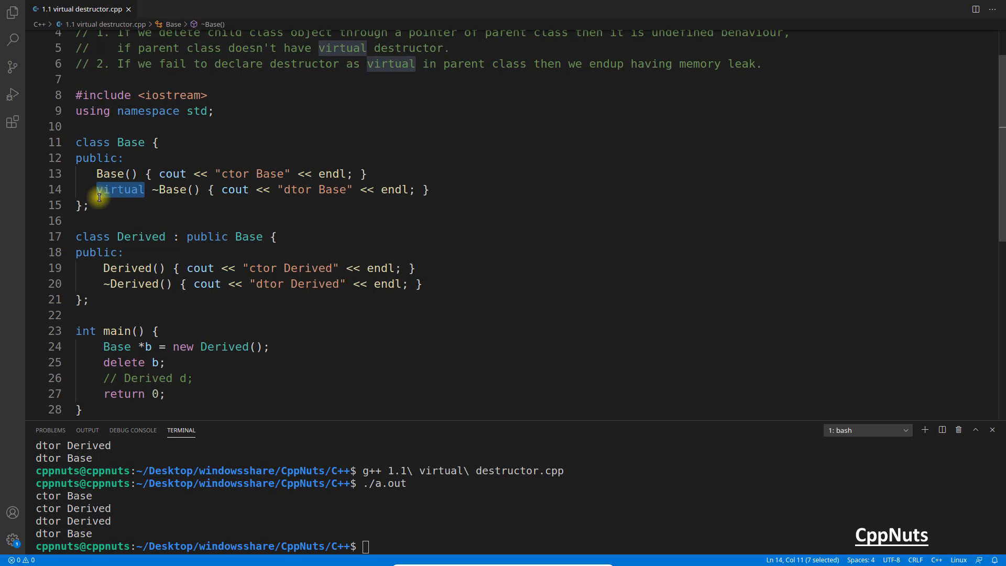
pyautogui.moveTo(113, 192)
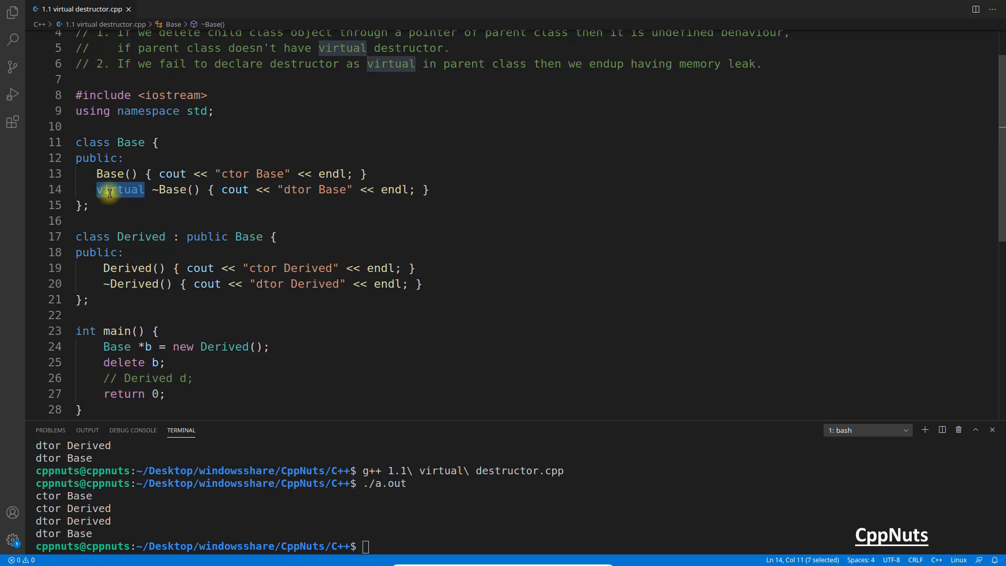
pyautogui.moveTo(131, 142)
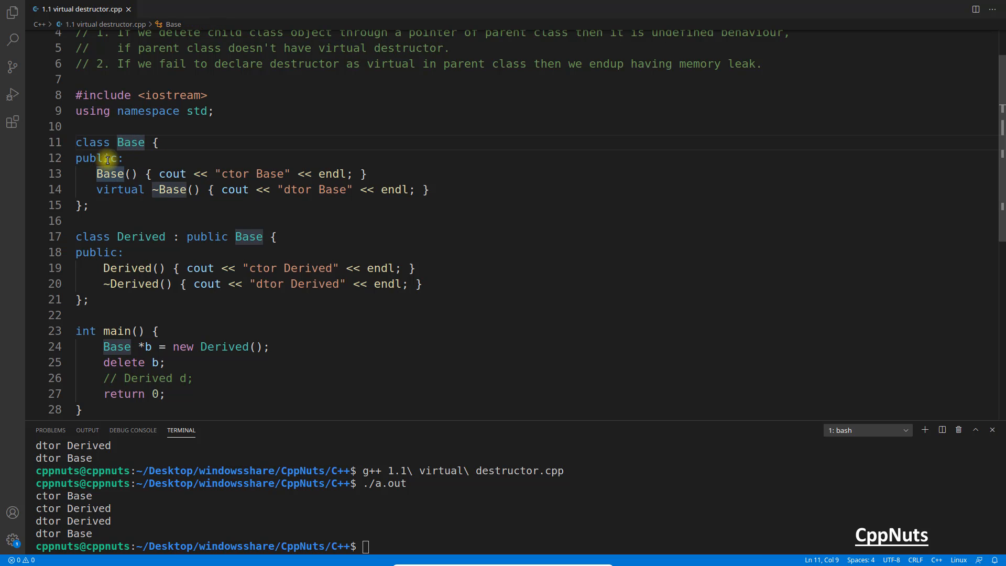
pyautogui.moveTo(144, 174)
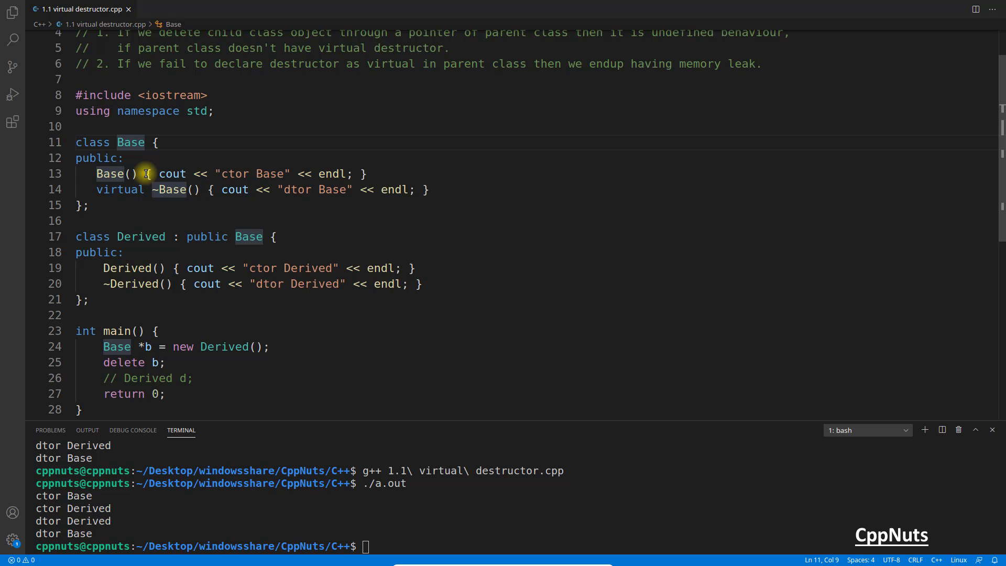
pyautogui.doubleClick(119, 189)
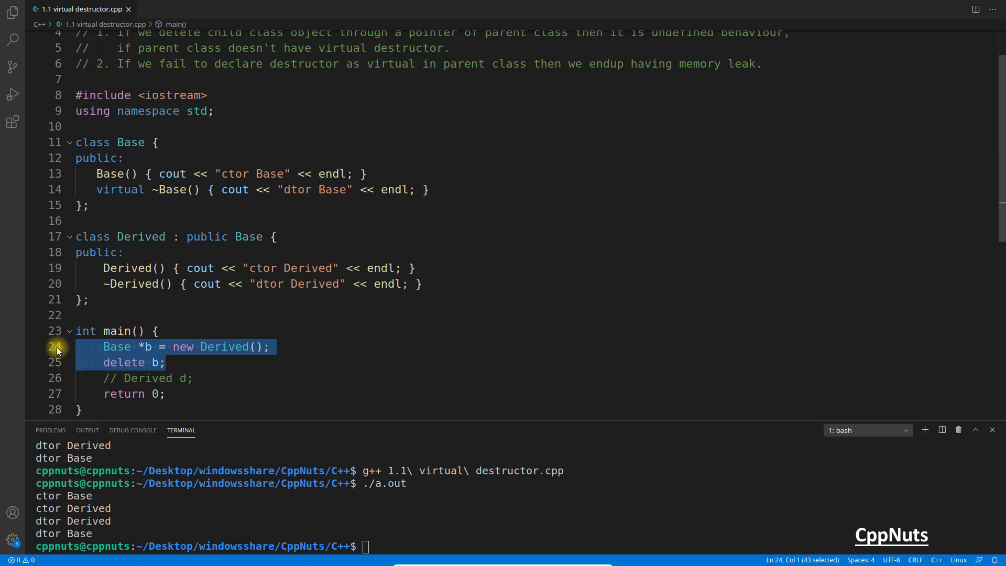
# Step: Remove the pointer lines and start writing cout << sizeof(d) for the local Derived d
pyautogui.press('Delete')
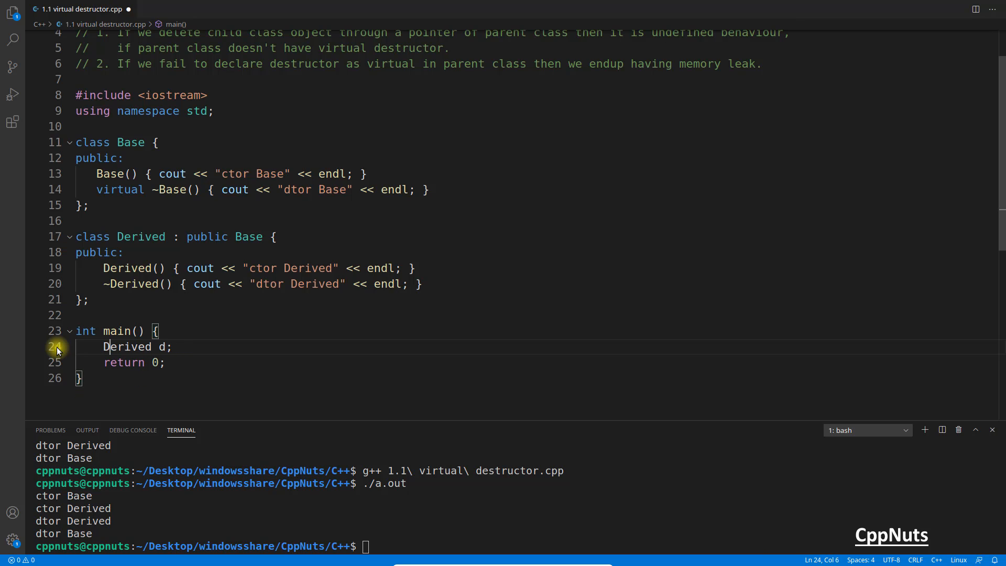
pyautogui.write('cout << sizeof(d) << endl;')
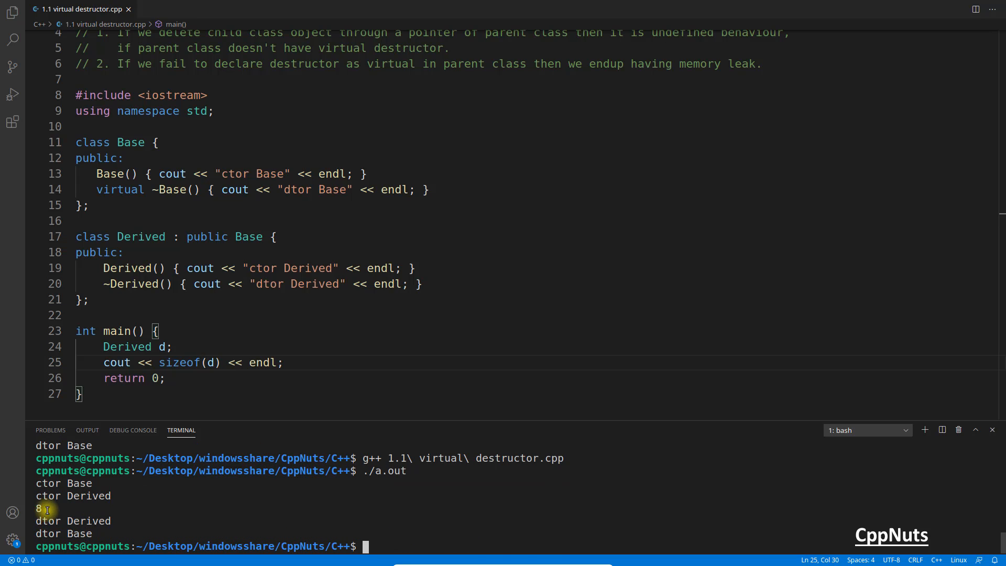
pyautogui.doubleClick(119, 189)
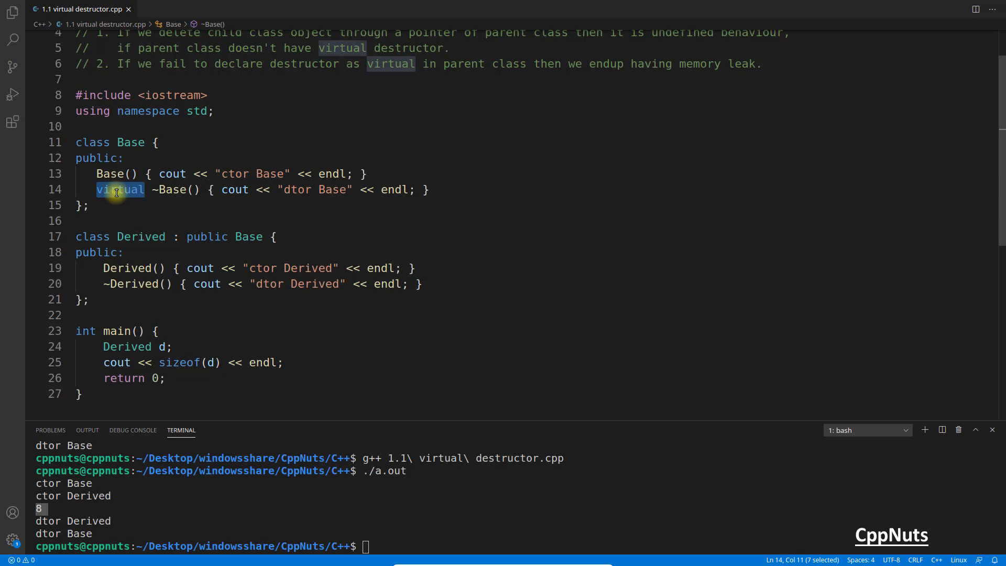
pyautogui.press('Delete')
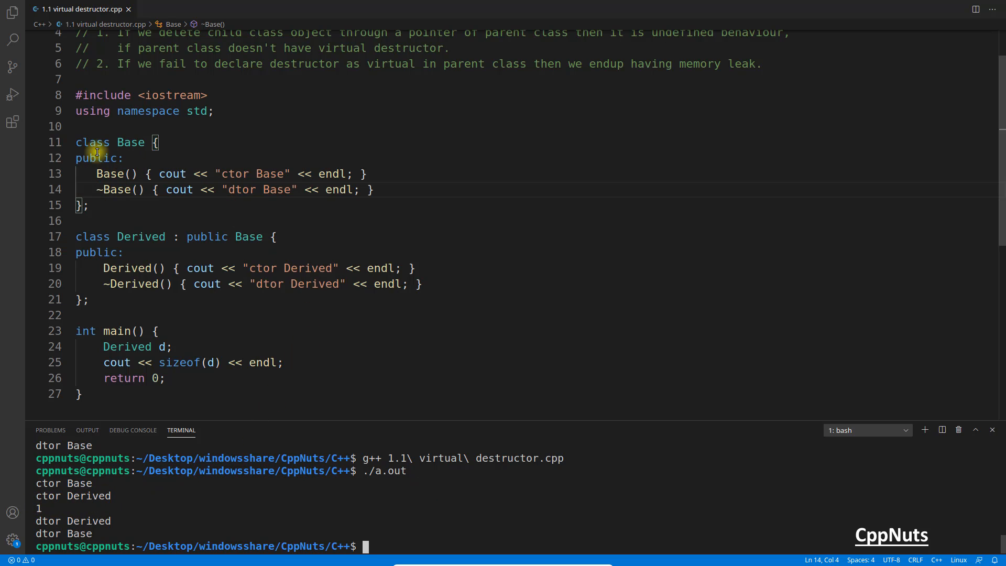
pyautogui.click(120, 237)
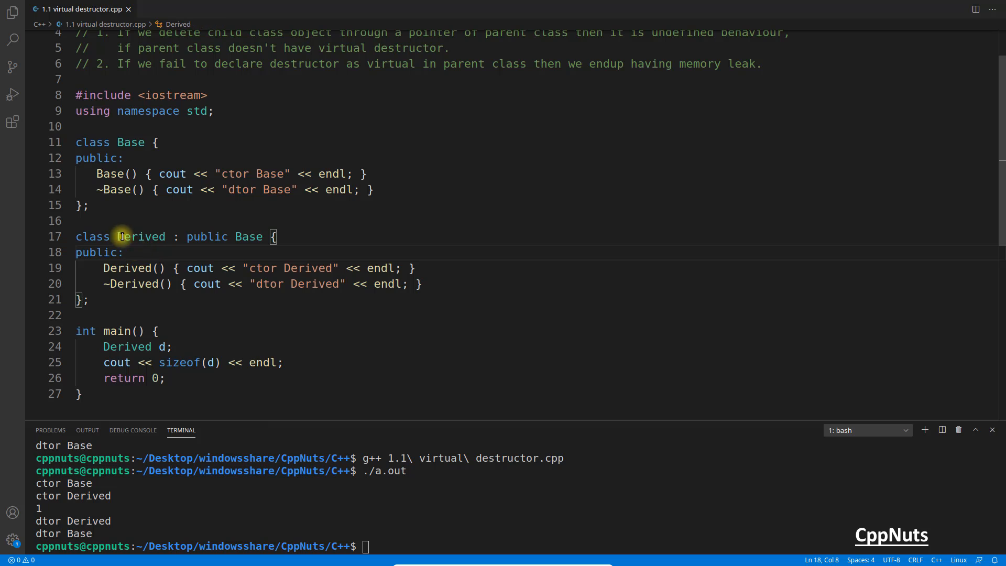
pyautogui.moveTo(149, 252)
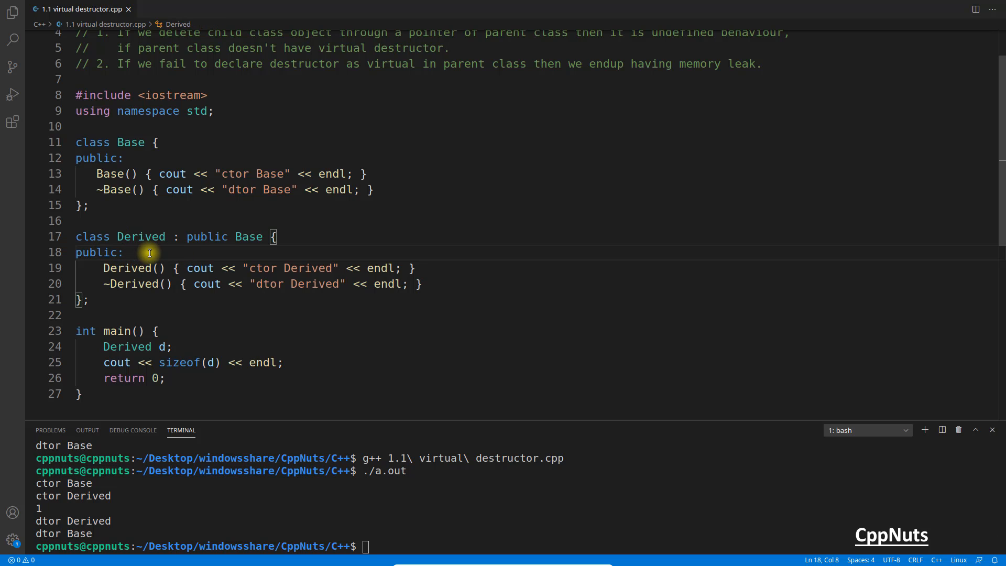
pyautogui.moveTo(139, 252)
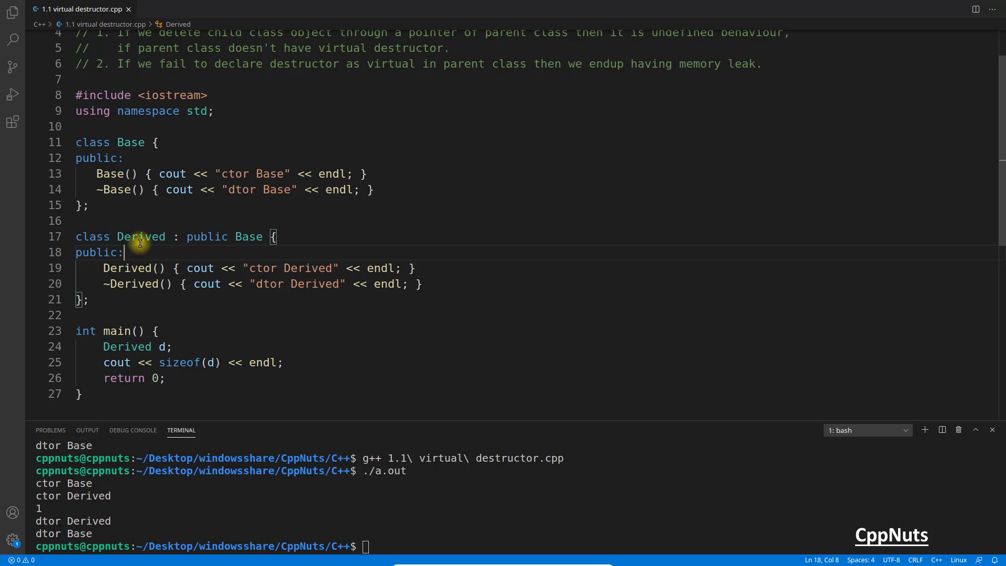
pyautogui.click(98, 189)
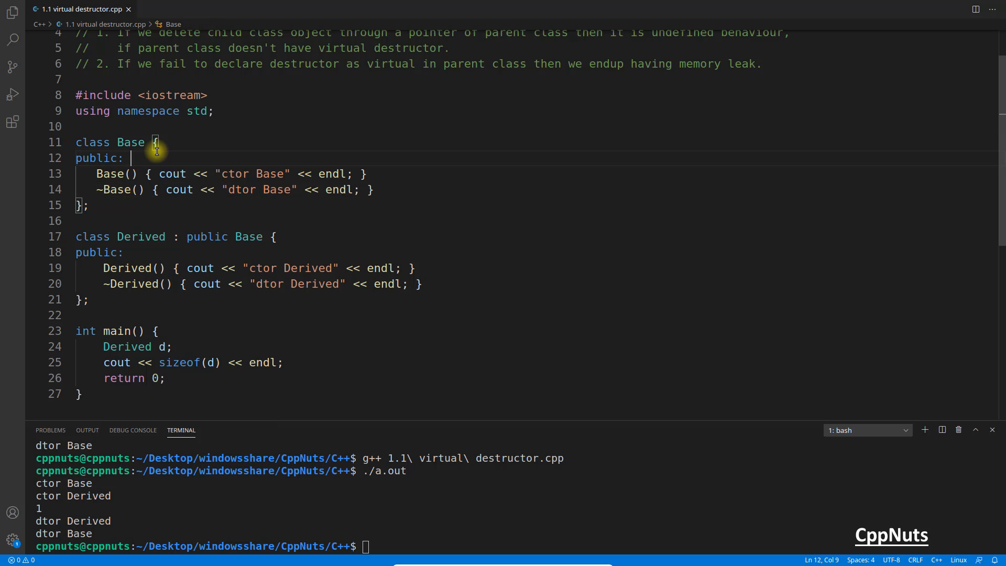
pyautogui.write('vptr')
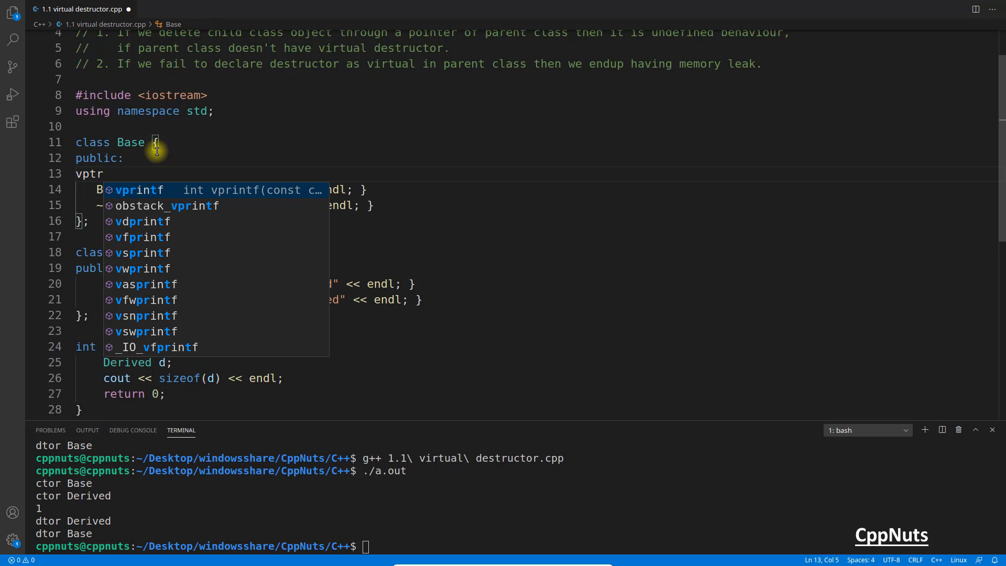
pyautogui.write('*')
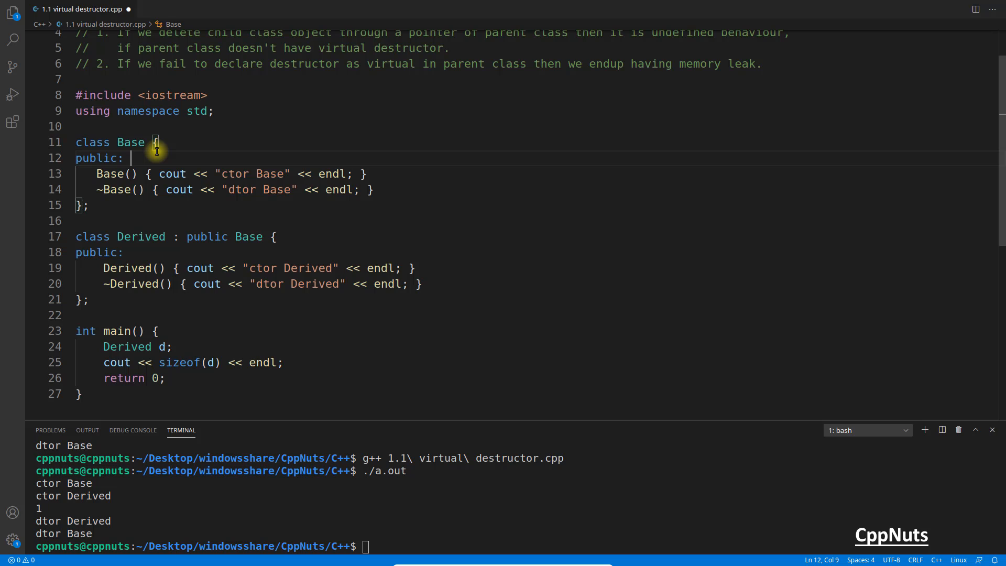
pyautogui.press('ctrl+s')
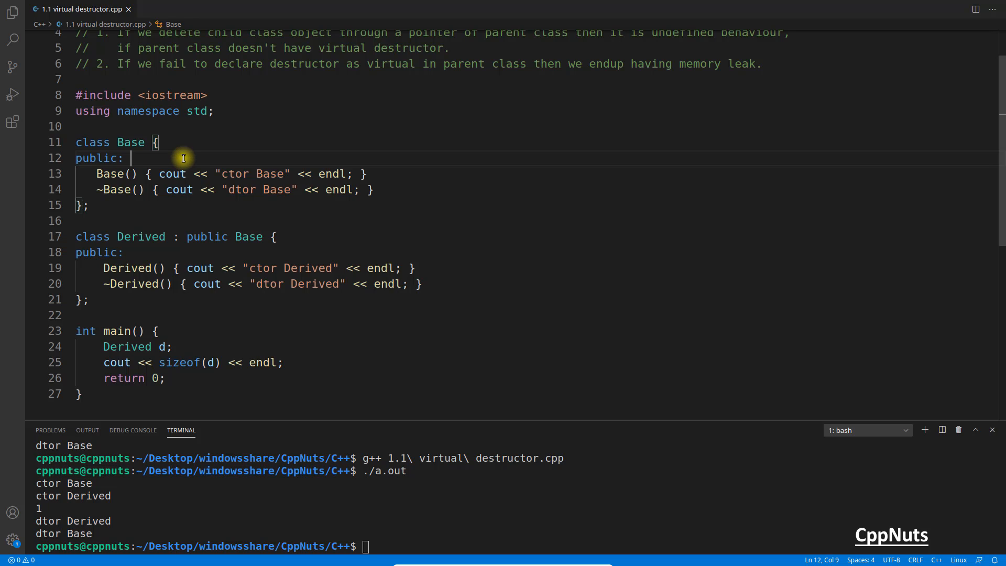
pyautogui.moveTo(214, 160)
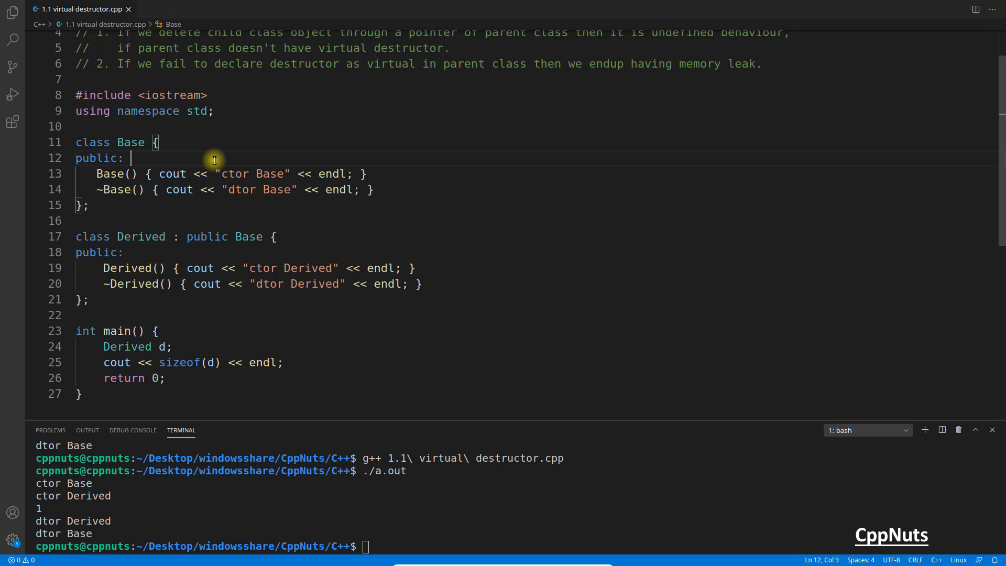
# Step: Add virtual void fun() {} under public: in Base
pyautogui.press('Return')
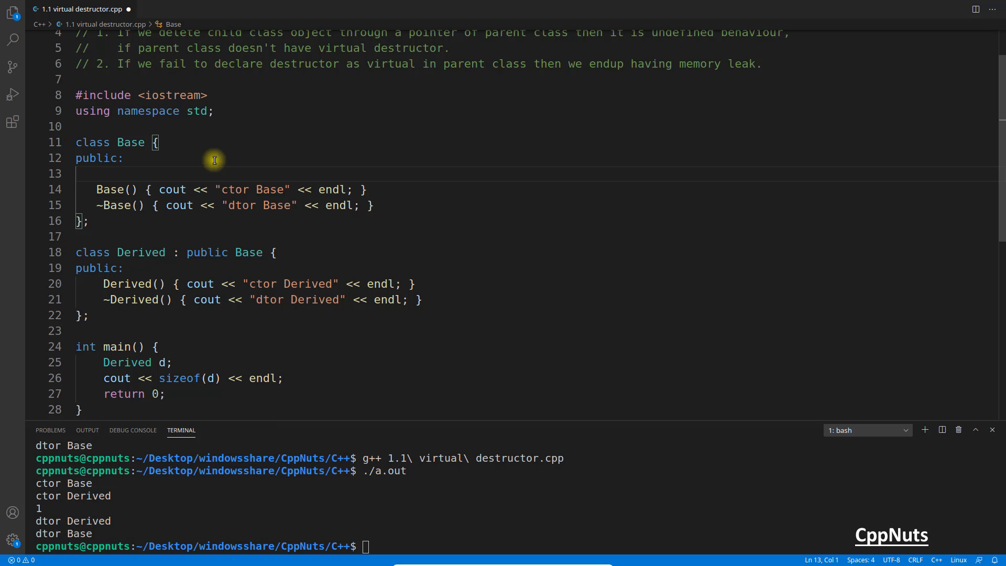
pyautogui.write('void')
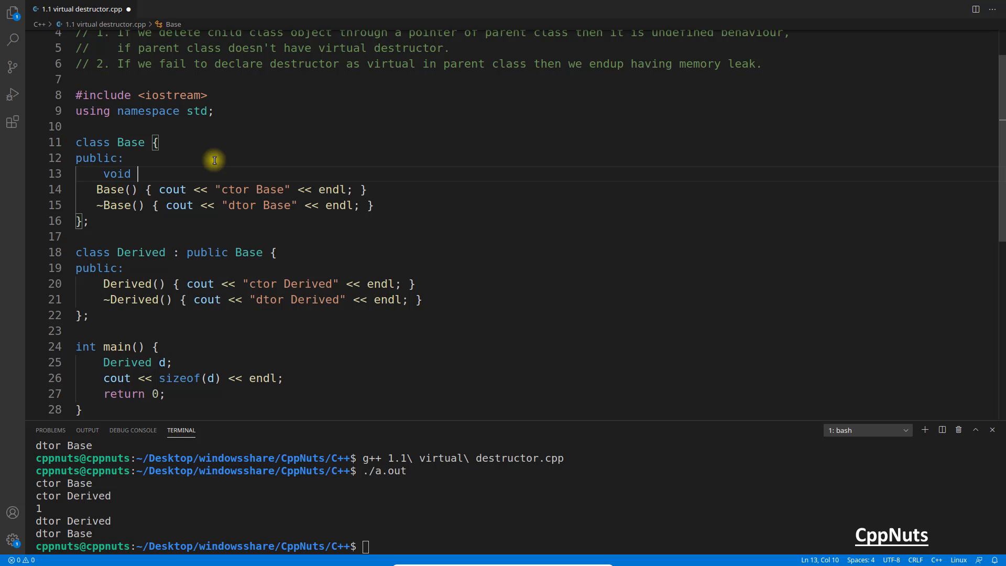
pyautogui.write('fun() {}')
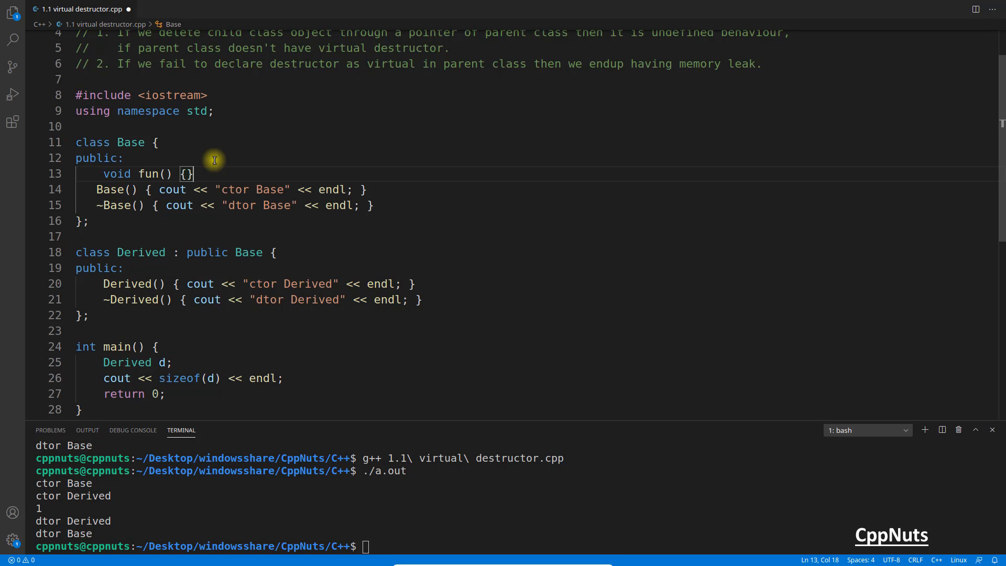
pyautogui.write('virtual')
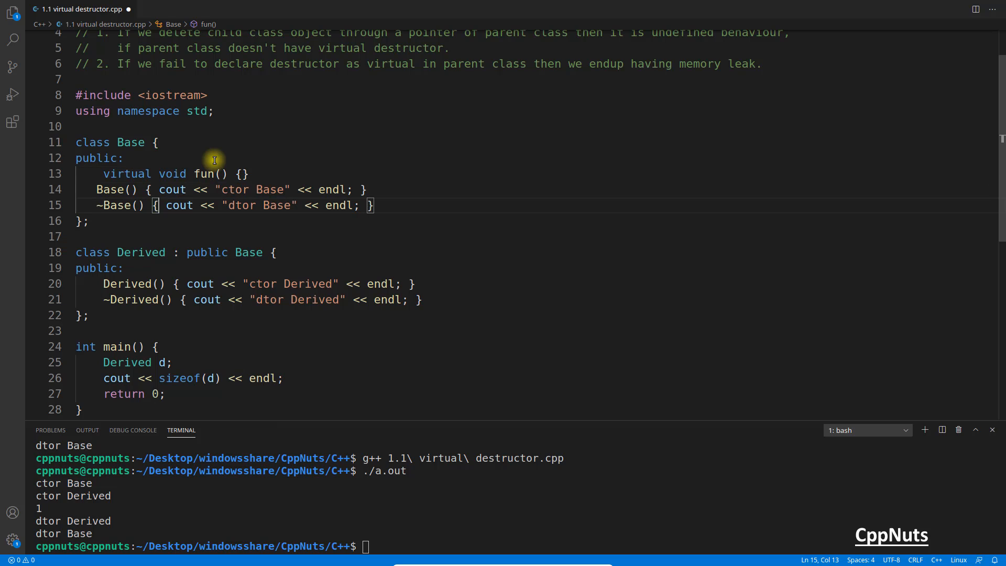
pyautogui.write('virtual')
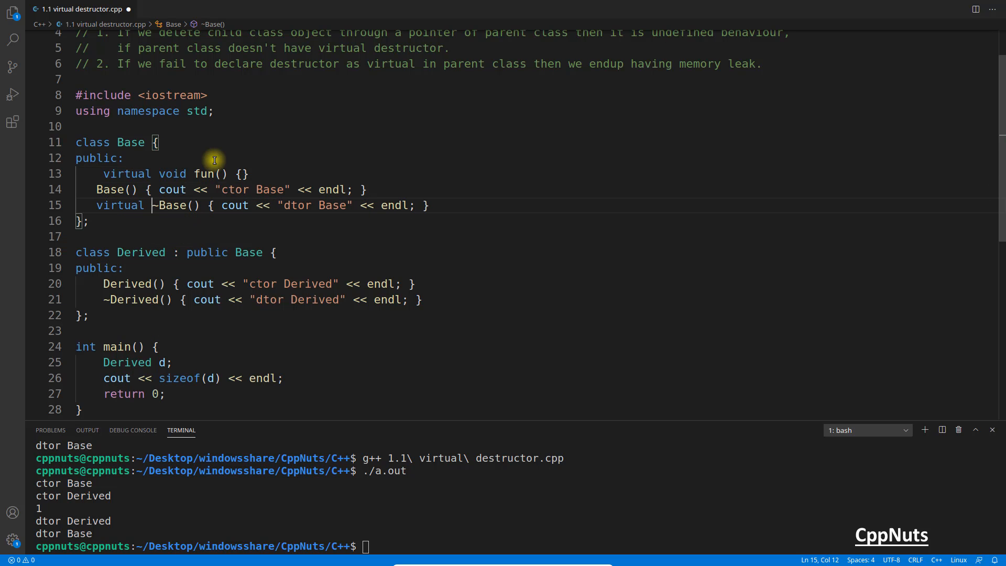
# Step: Select the virtual keyword before ~Base() to remove it again
pyautogui.click(102, 221)
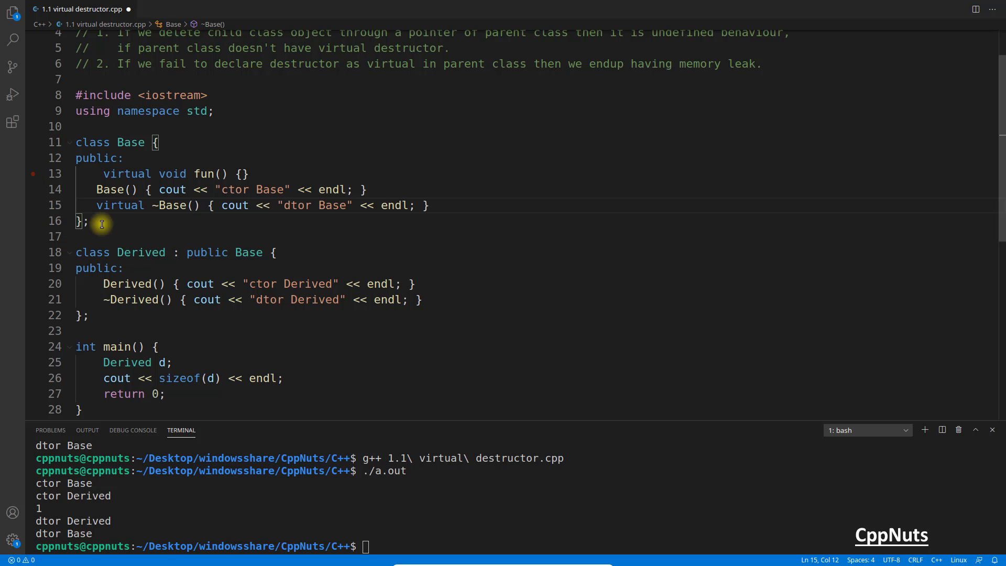
pyautogui.doubleClick(134, 299)
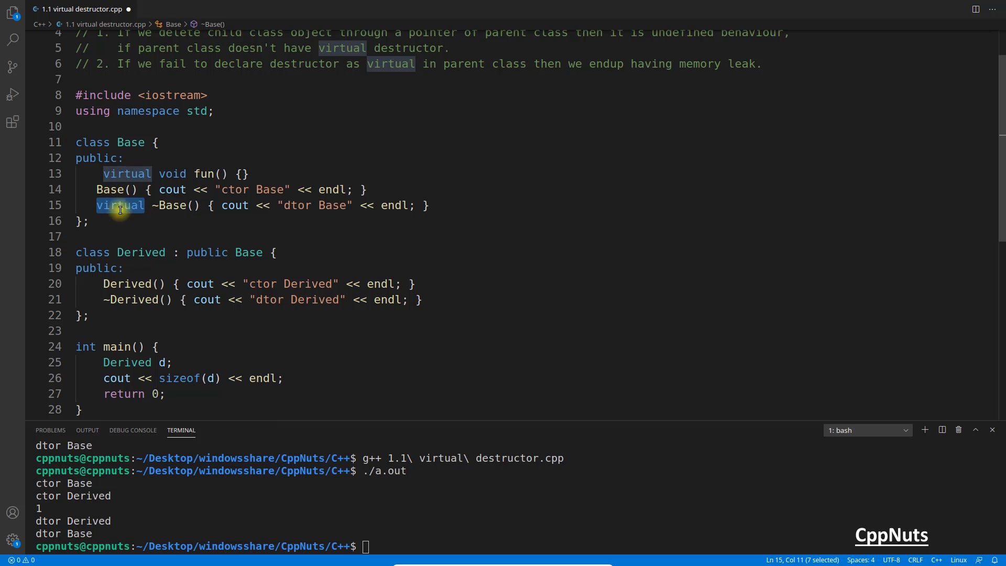
pyautogui.moveTo(231, 205)
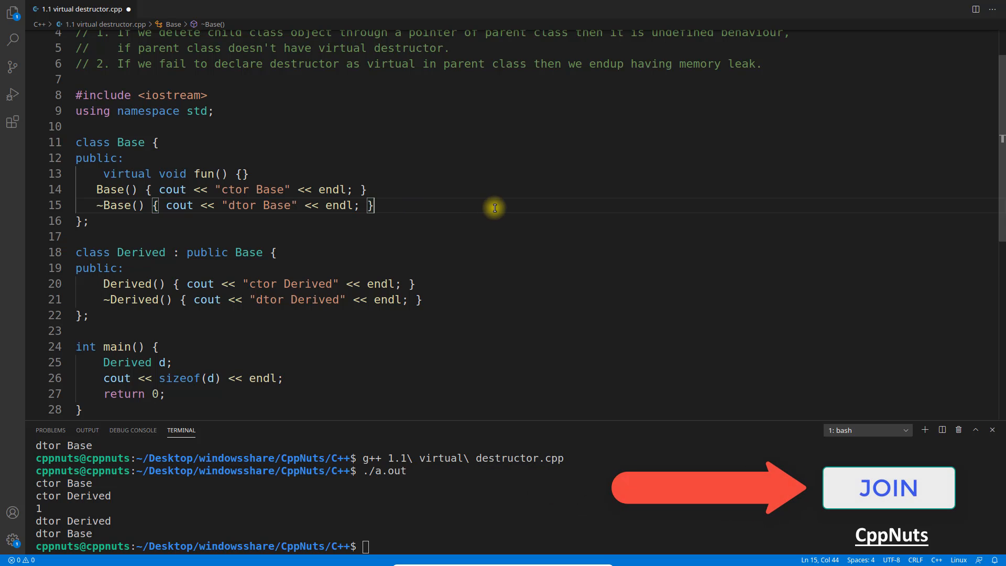
pyautogui.moveTo(500, 206)
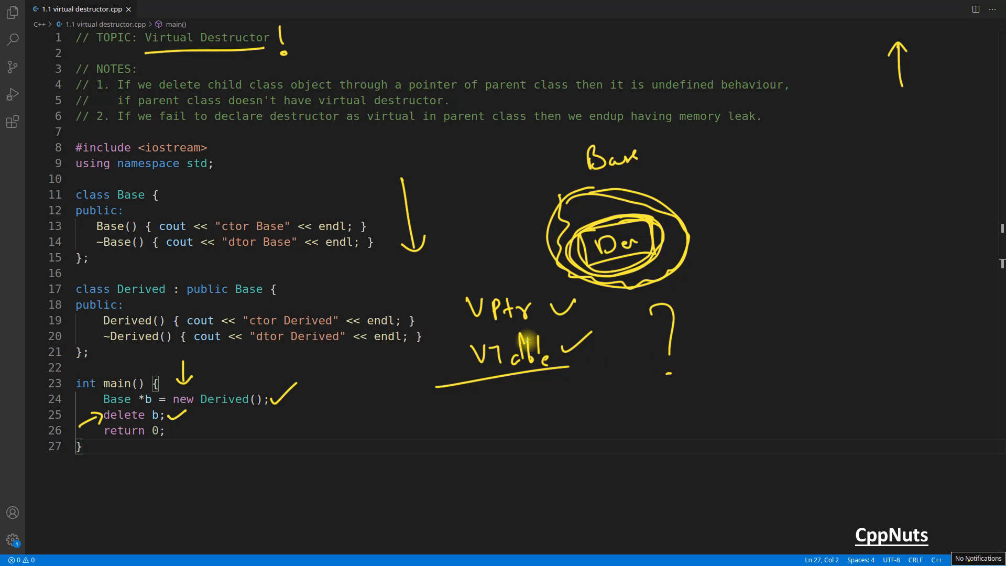
# Step: Draw an arrow from Derived to the Vptr note and circle the Vptr/VTable notes
pyautogui.moveTo(417, 314); pyautogui.dragTo(452, 315)
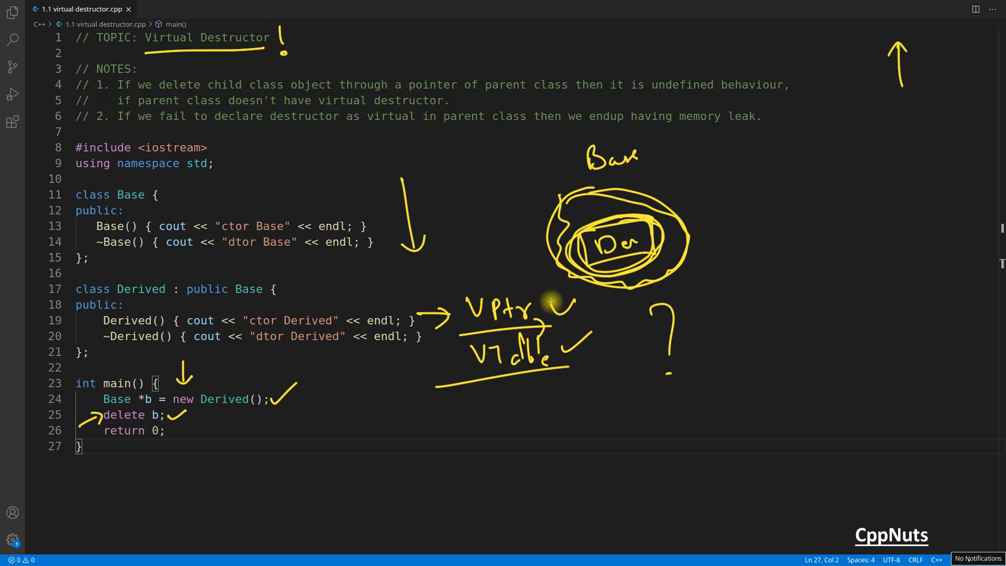
pyautogui.moveTo(431, 165)
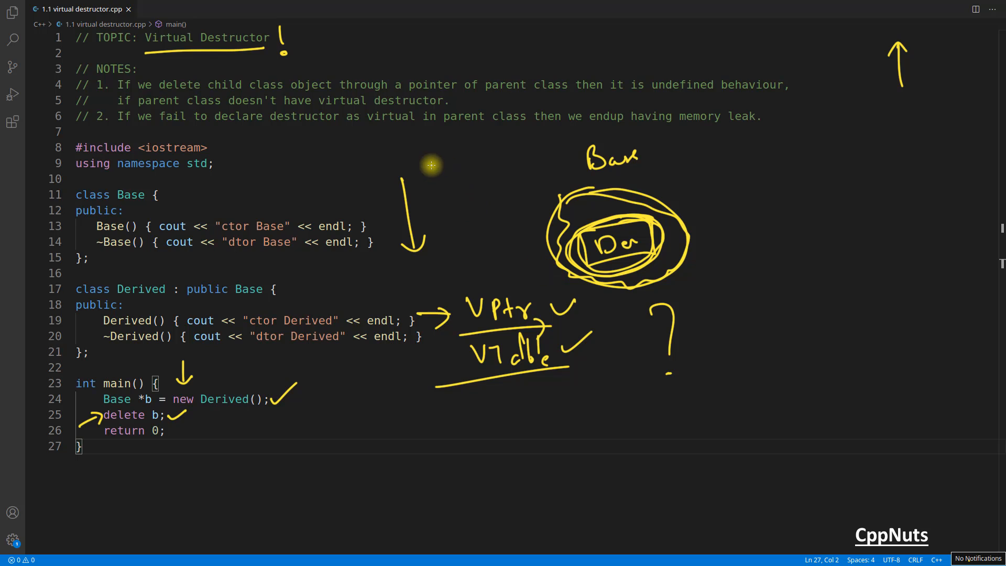
pyautogui.moveTo(514, 168)
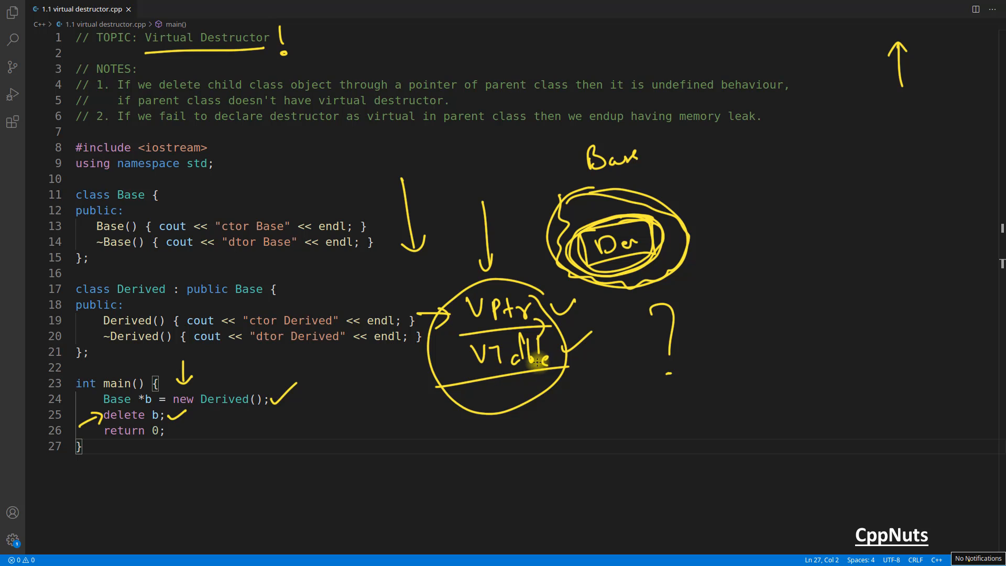
pyautogui.moveTo(728, 215); pyautogui.dragTo(821, 286)
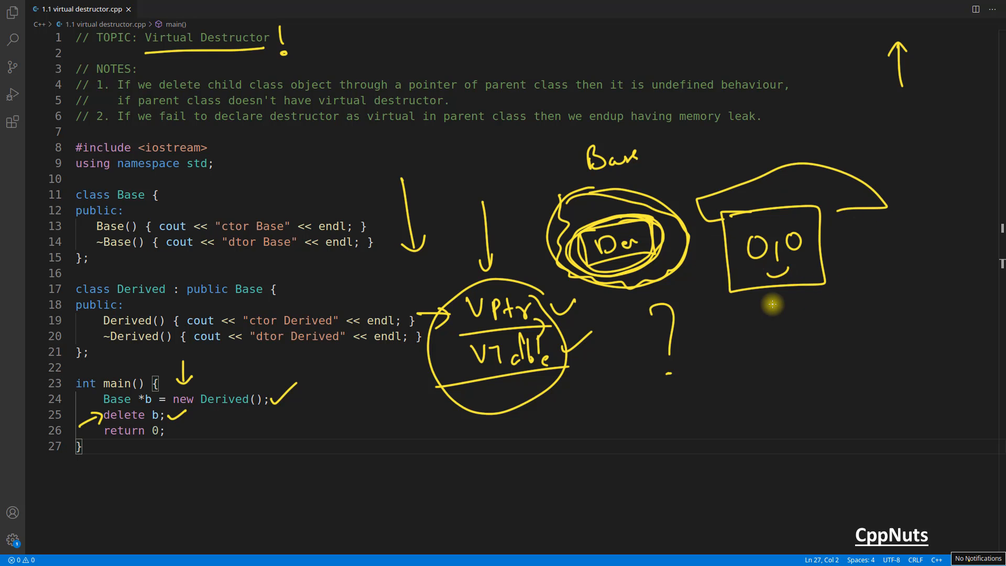
# Step: Sketch a stick figure with a graduation cap beside the diagram
pyautogui.moveTo(773, 305); pyautogui.dragTo(770, 455)
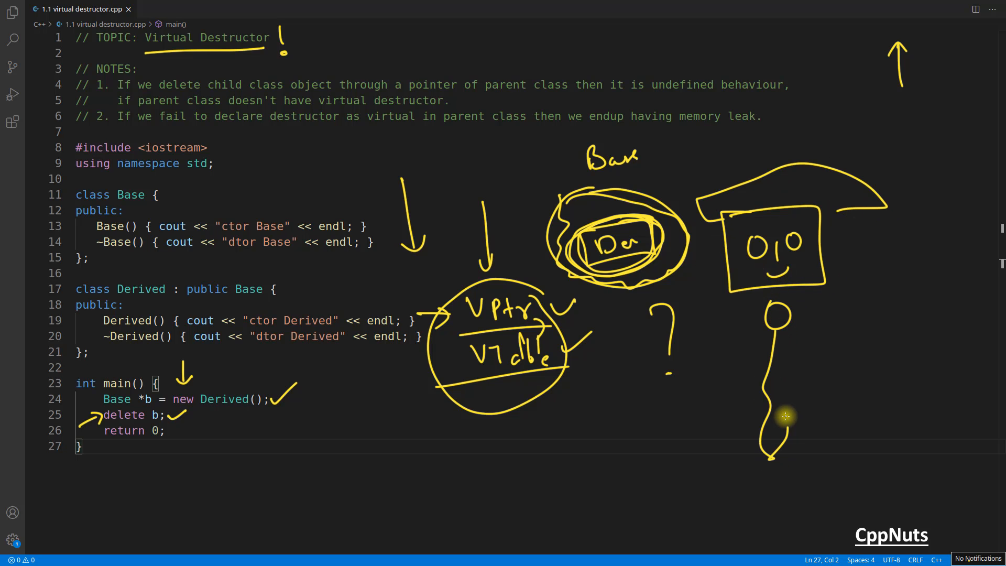
pyautogui.moveTo(783, 417); pyautogui.dragTo(802, 321)
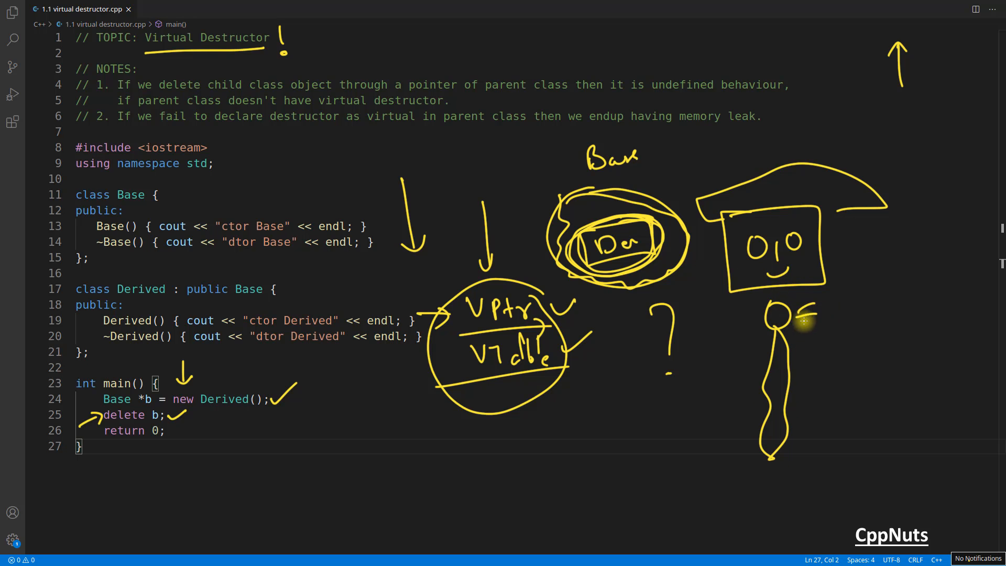